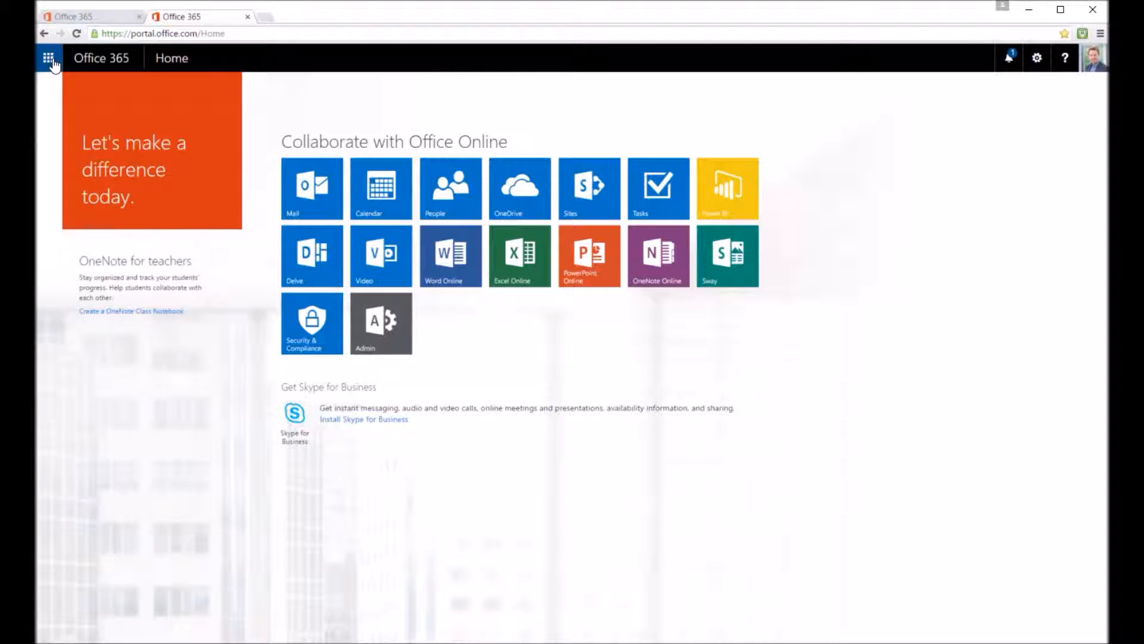
Step: Launch the Class Notebook app from the Office 365 app launcher
click(49, 57)
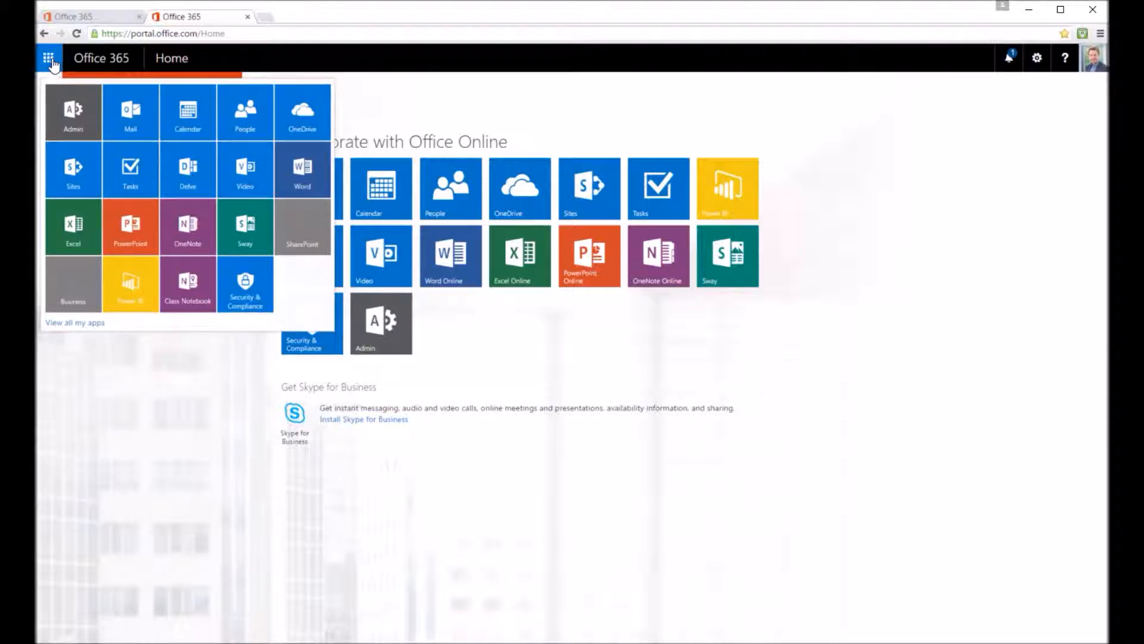
mouse_move(187, 284)
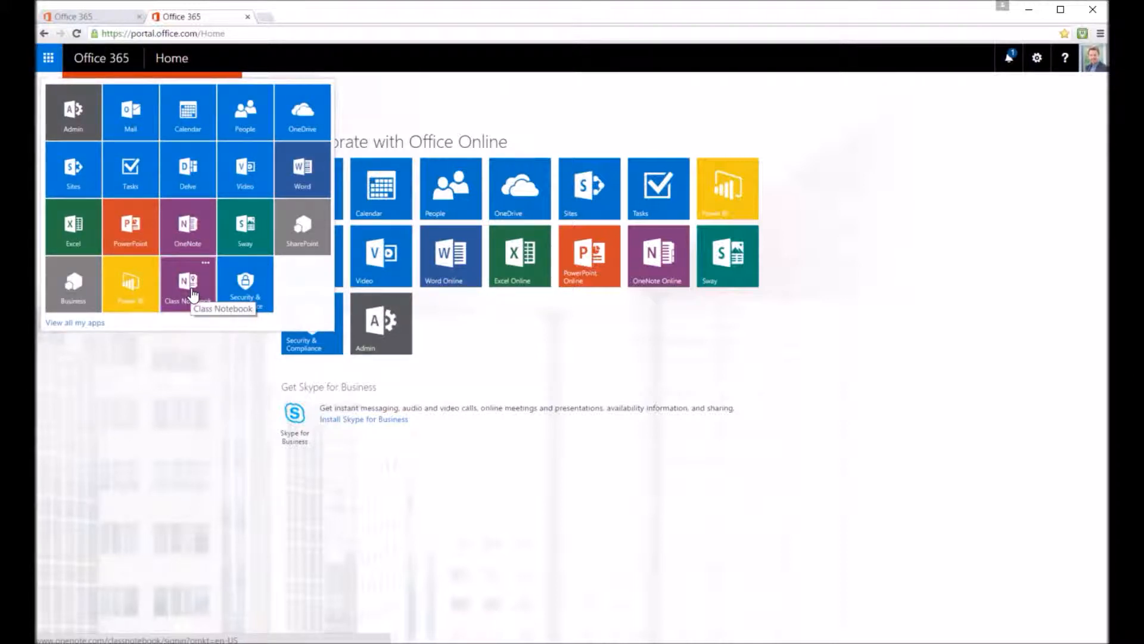
click(187, 284)
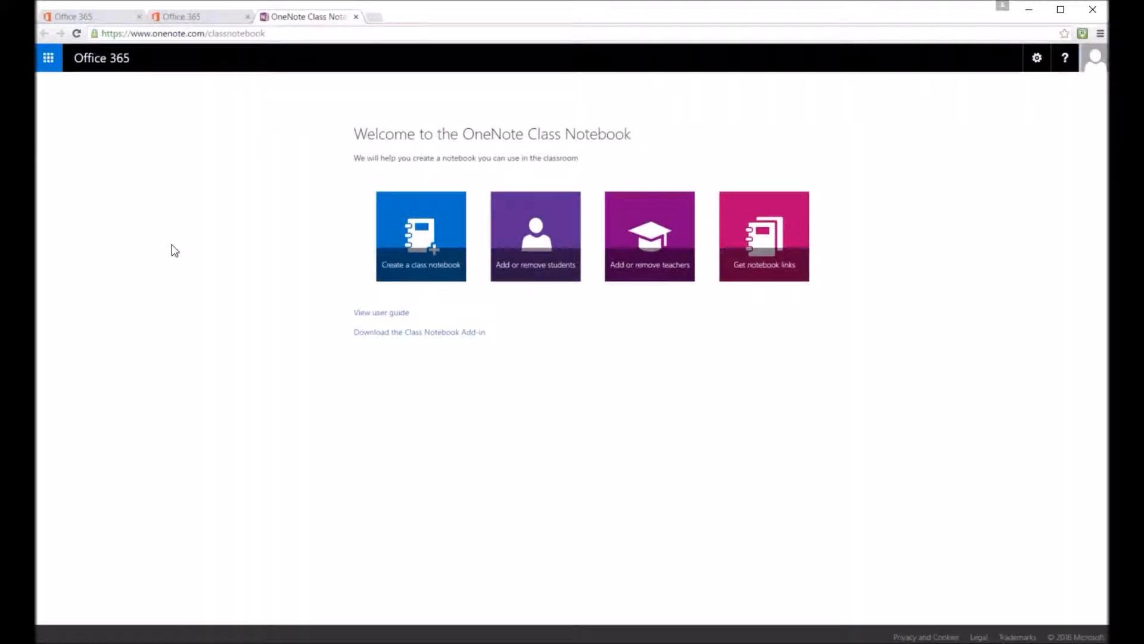
mouse_move(174, 259)
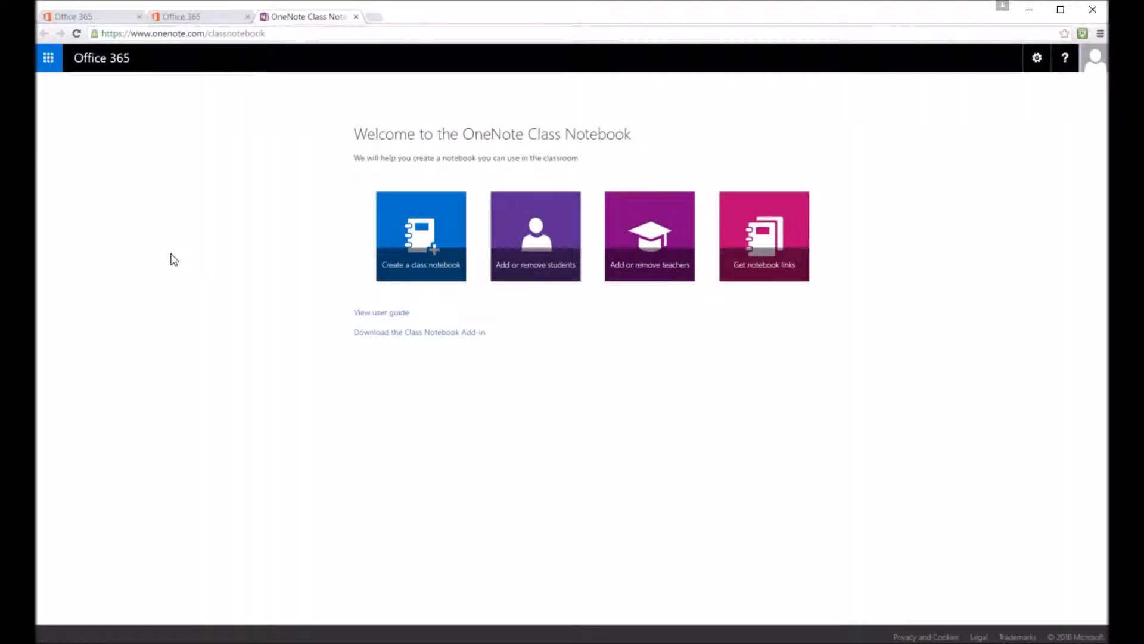
mouse_move(166, 254)
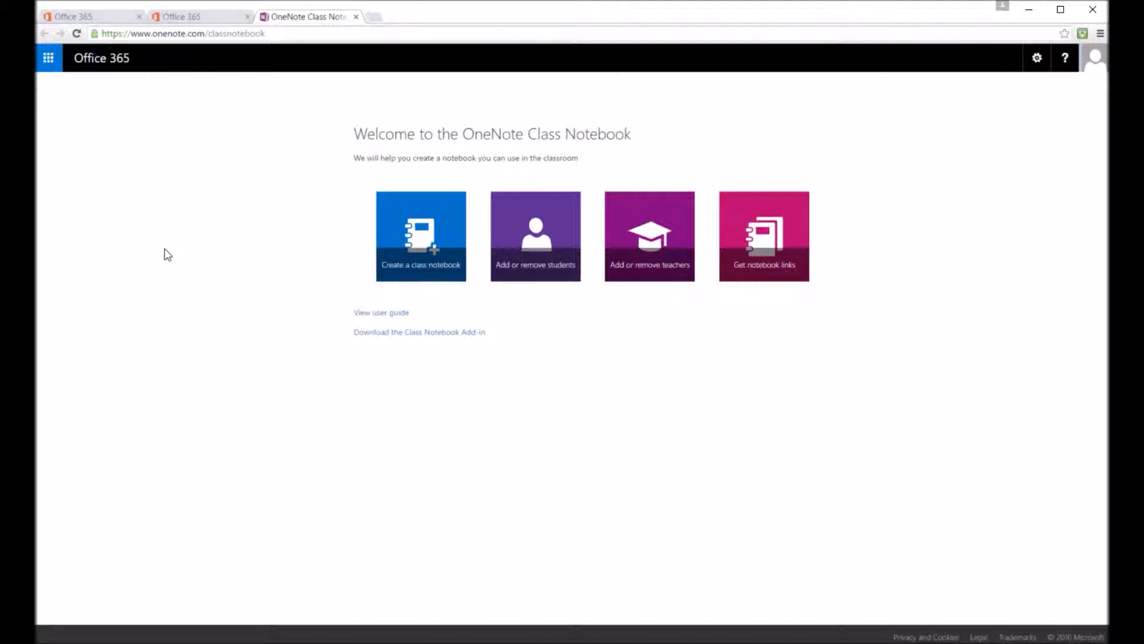
mouse_move(170, 249)
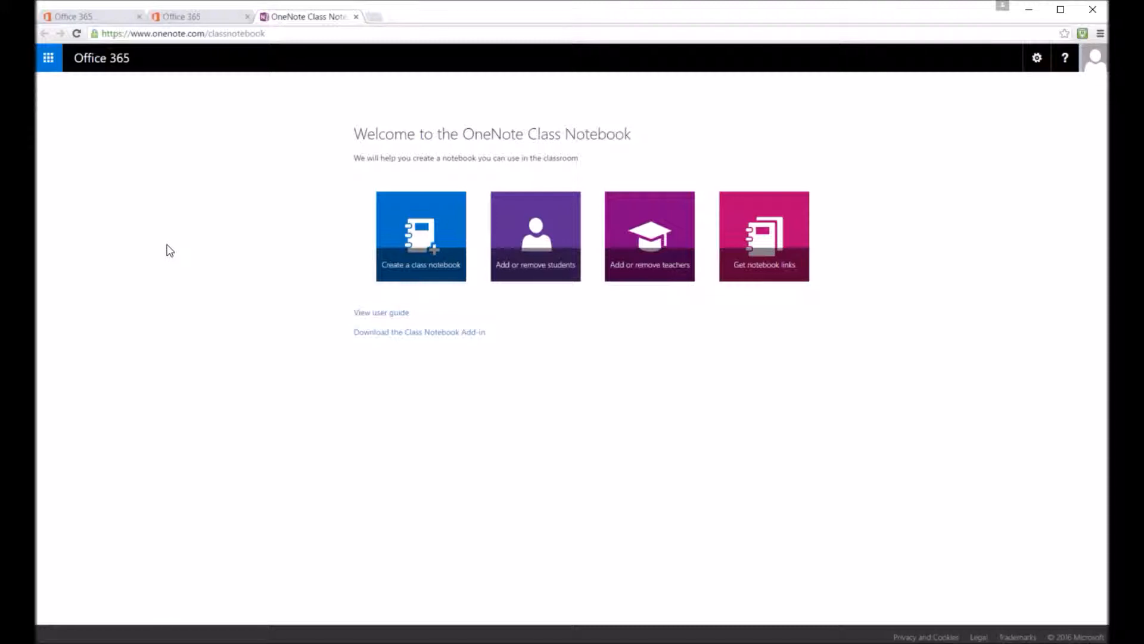
mouse_move(429, 217)
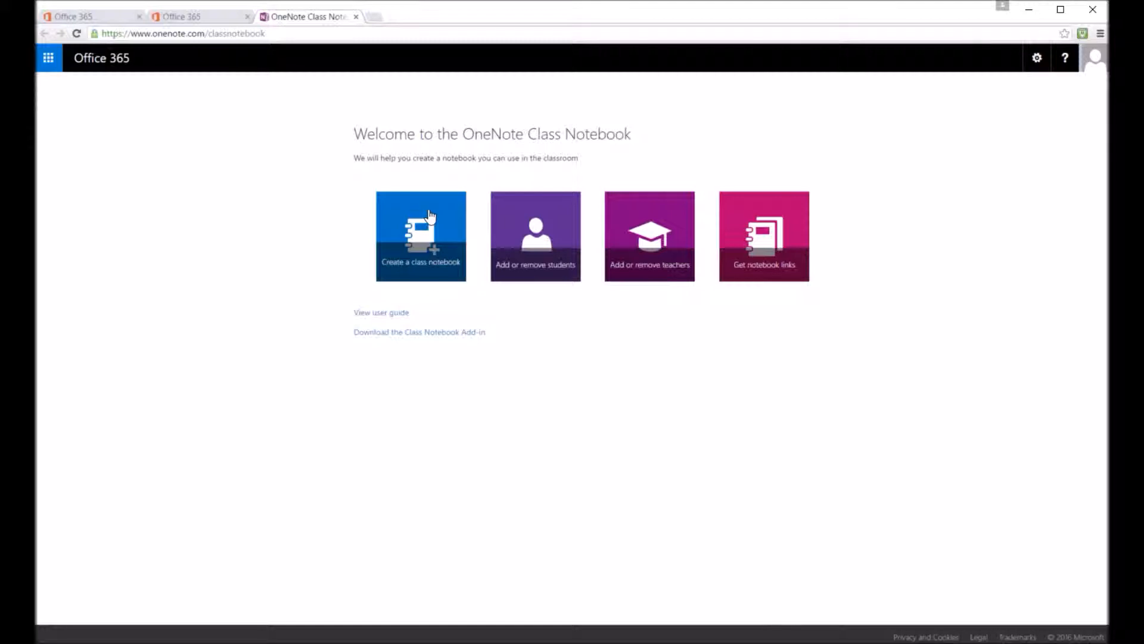
mouse_move(547, 223)
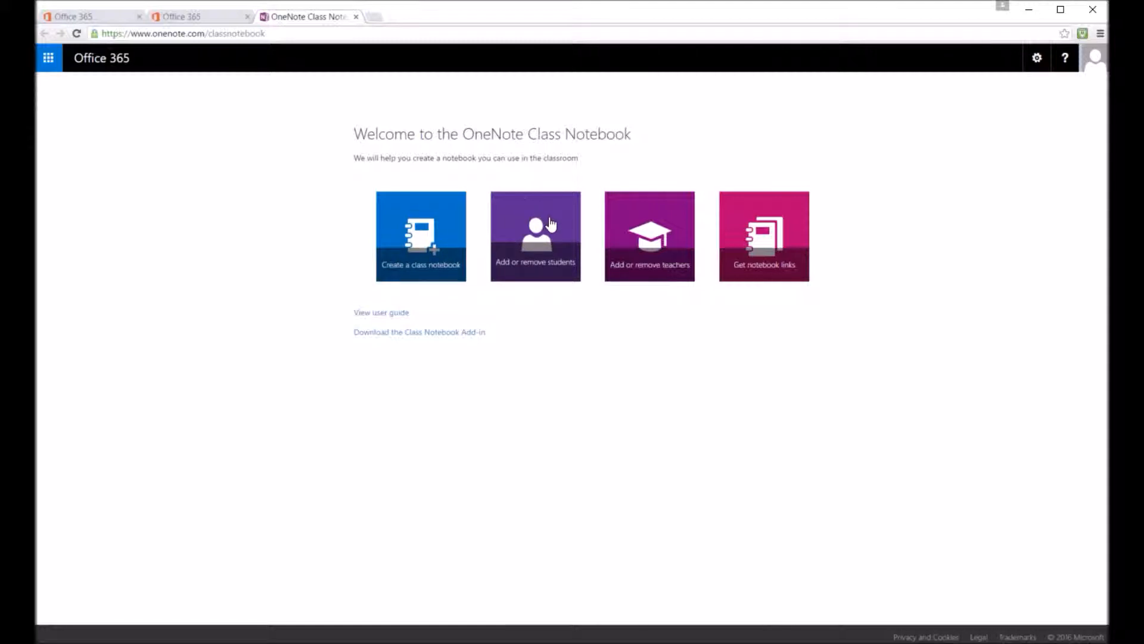
mouse_move(680, 213)
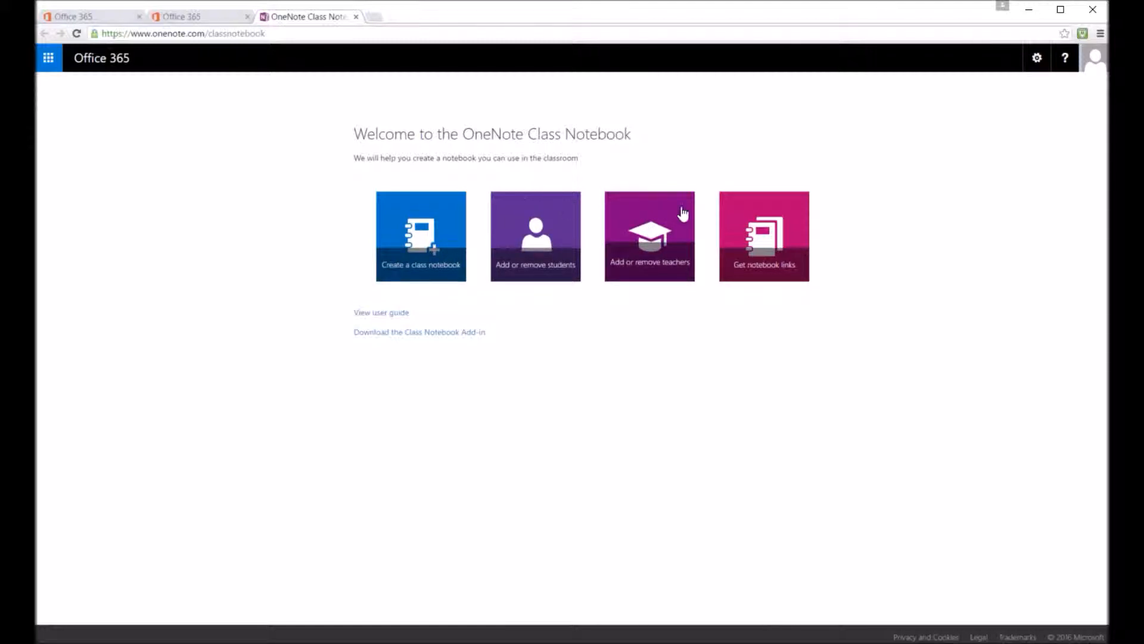
mouse_move(777, 230)
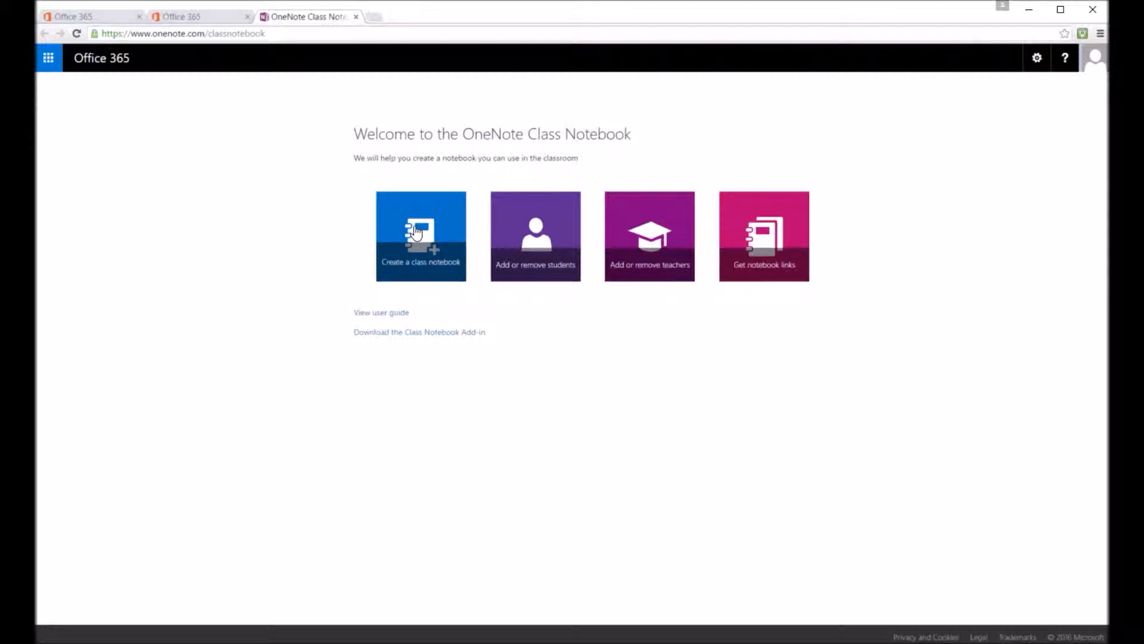
Step: Begin a new class notebook named 10xSc1 and confirm the name
click(420, 234)
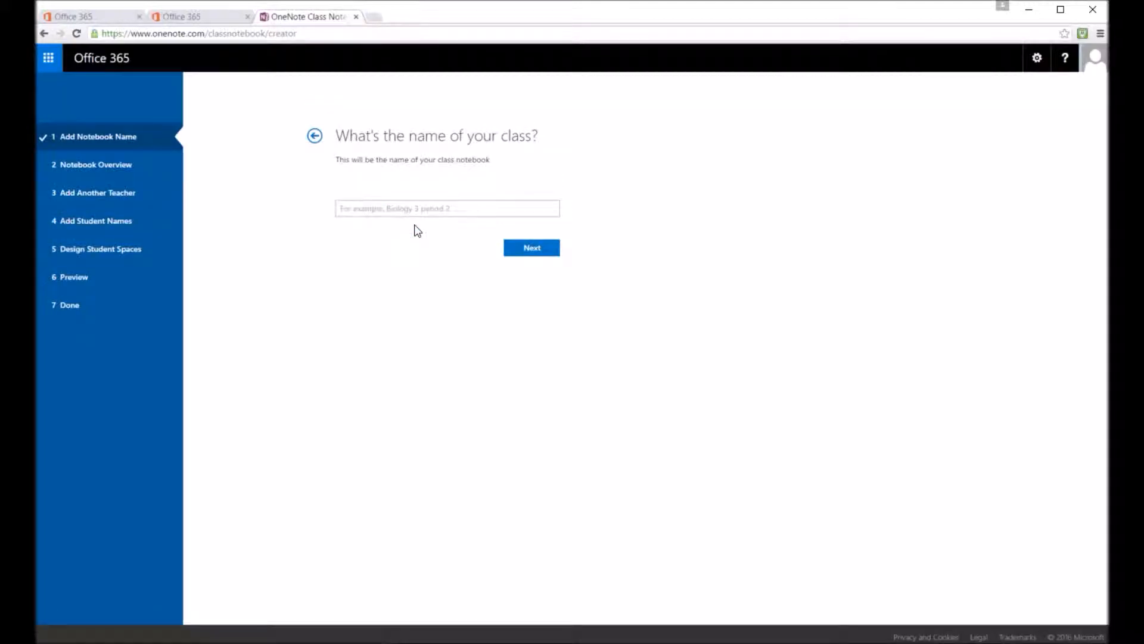
click(447, 208)
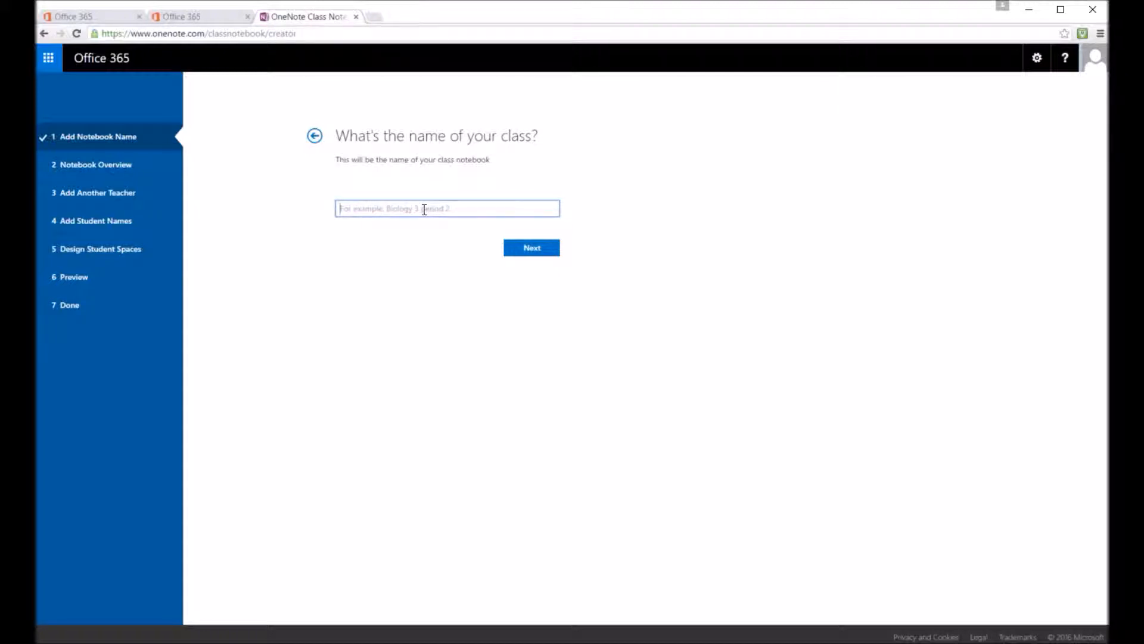
text(10xSc1)
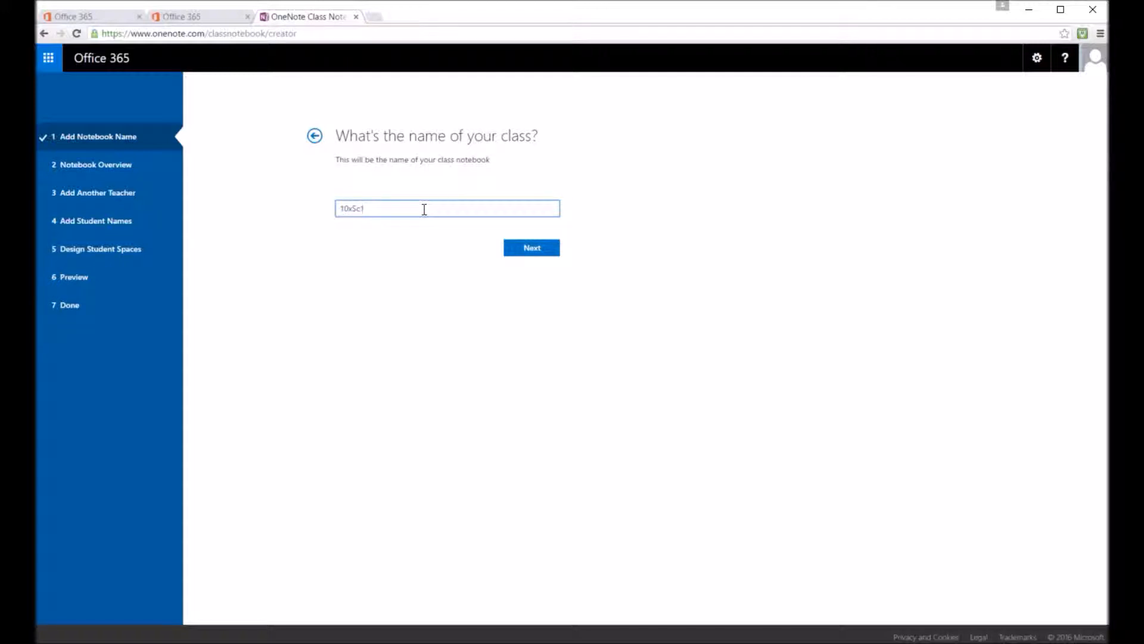
click(532, 248)
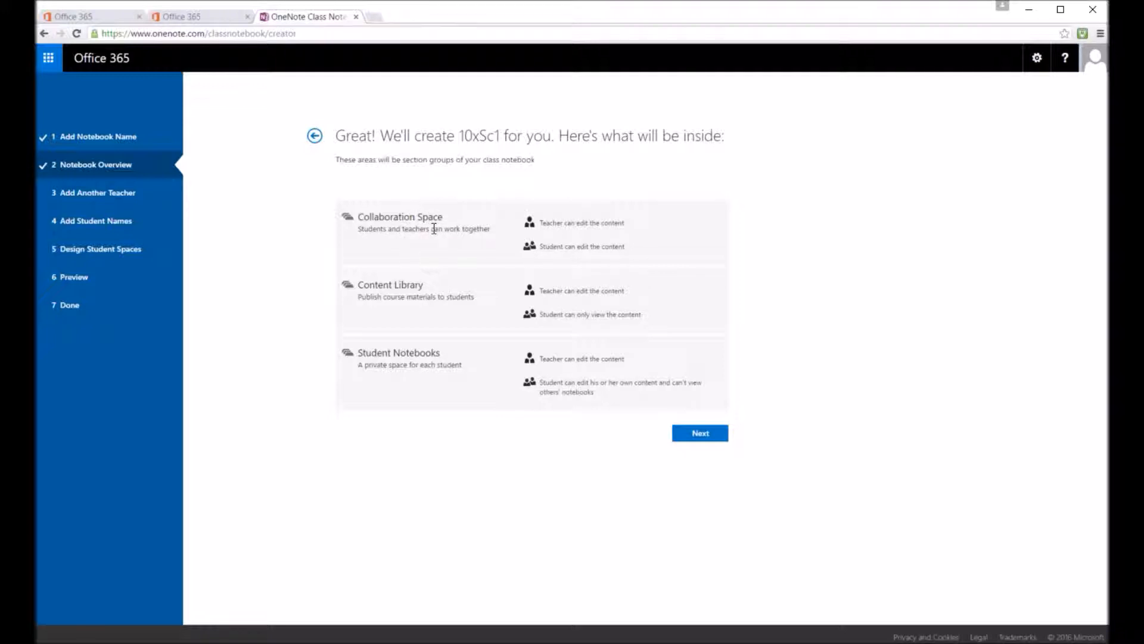
mouse_move(416, 284)
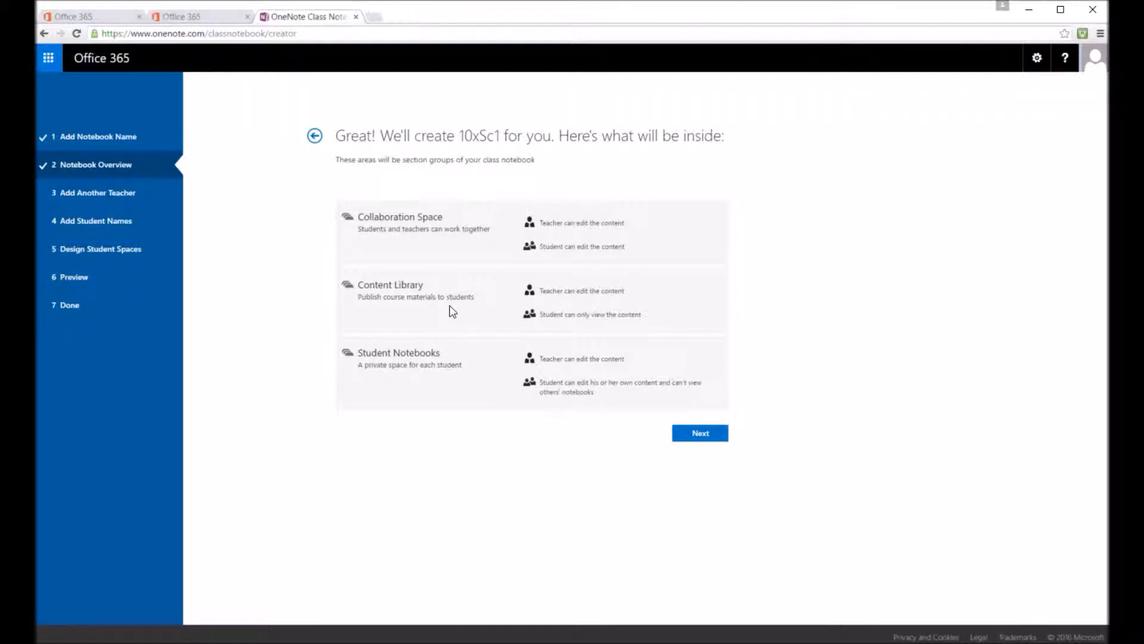
mouse_move(599, 317)
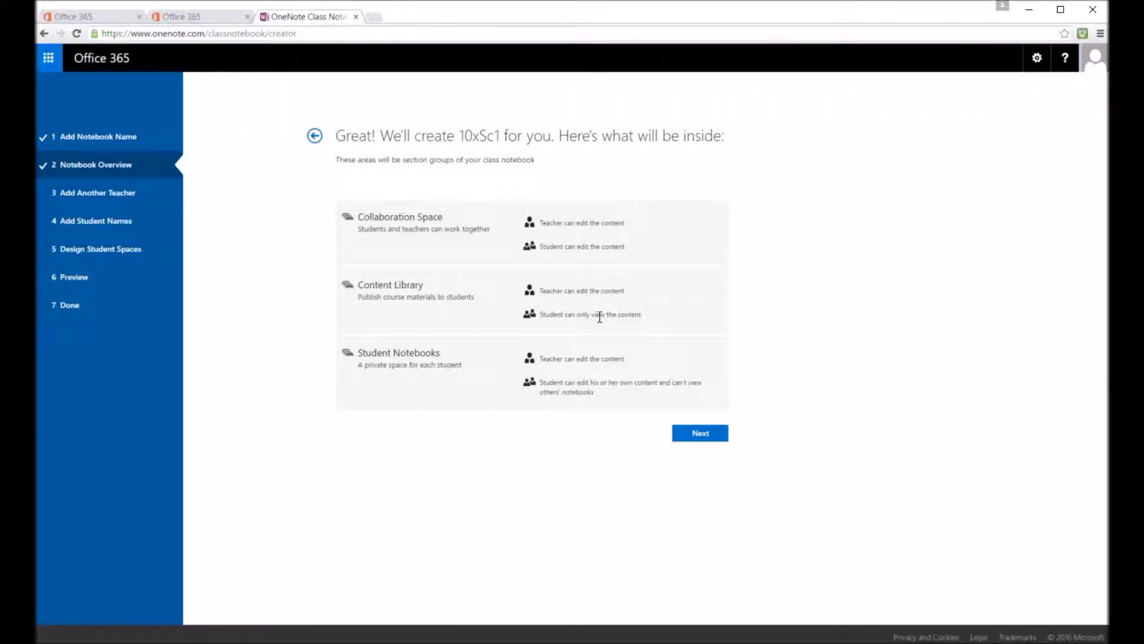
mouse_move(364, 346)
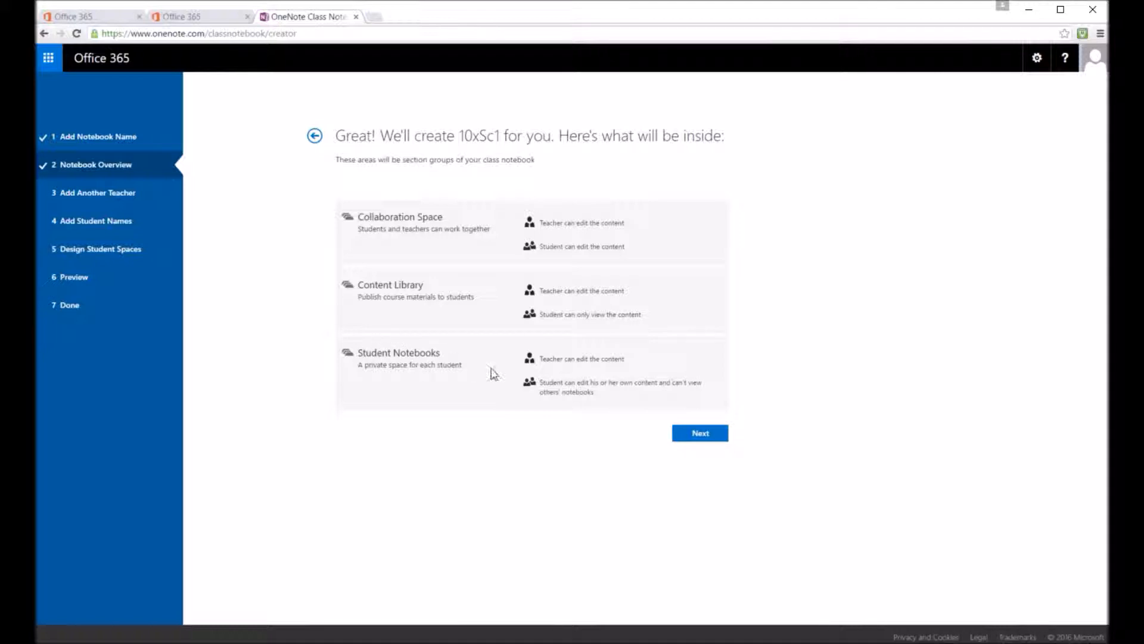
mouse_move(584, 392)
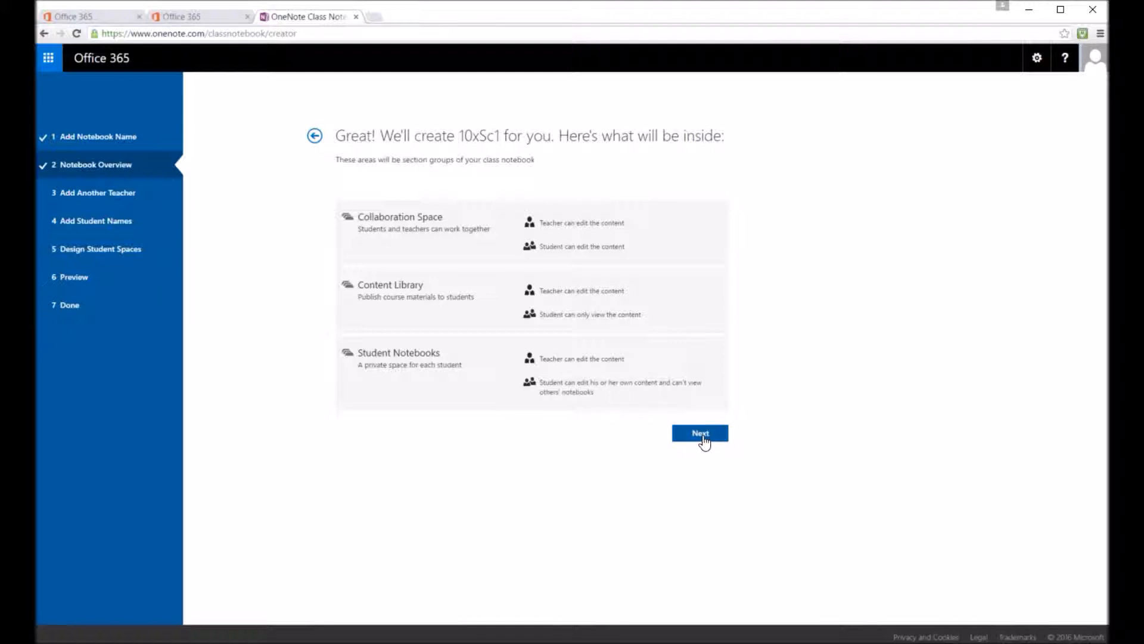
Step: Continue past the Notebook Overview to the extra-teacher step
click(700, 433)
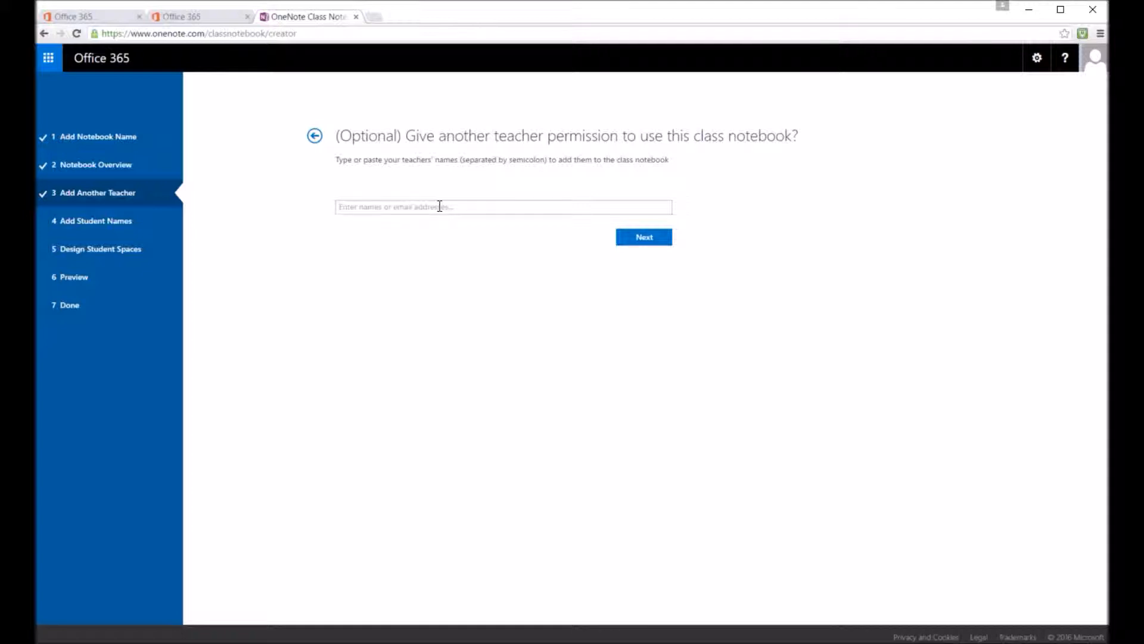
Step: Add the suggested 'clouda' teacher, then clear the duplicate after the warning and continue
text(cloudac)
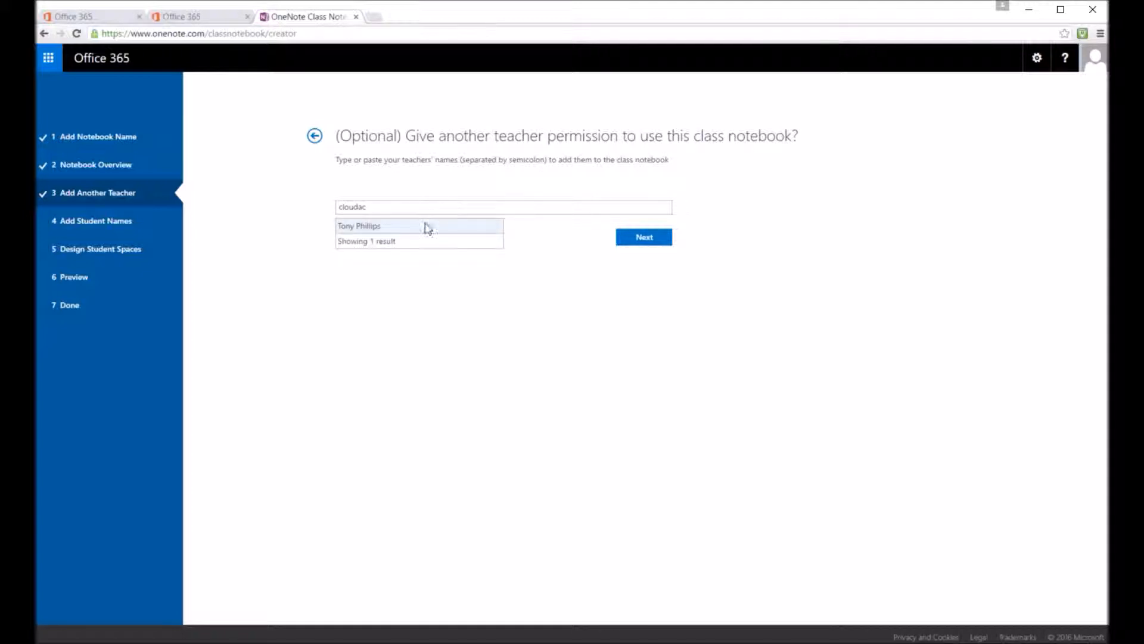
click(359, 226)
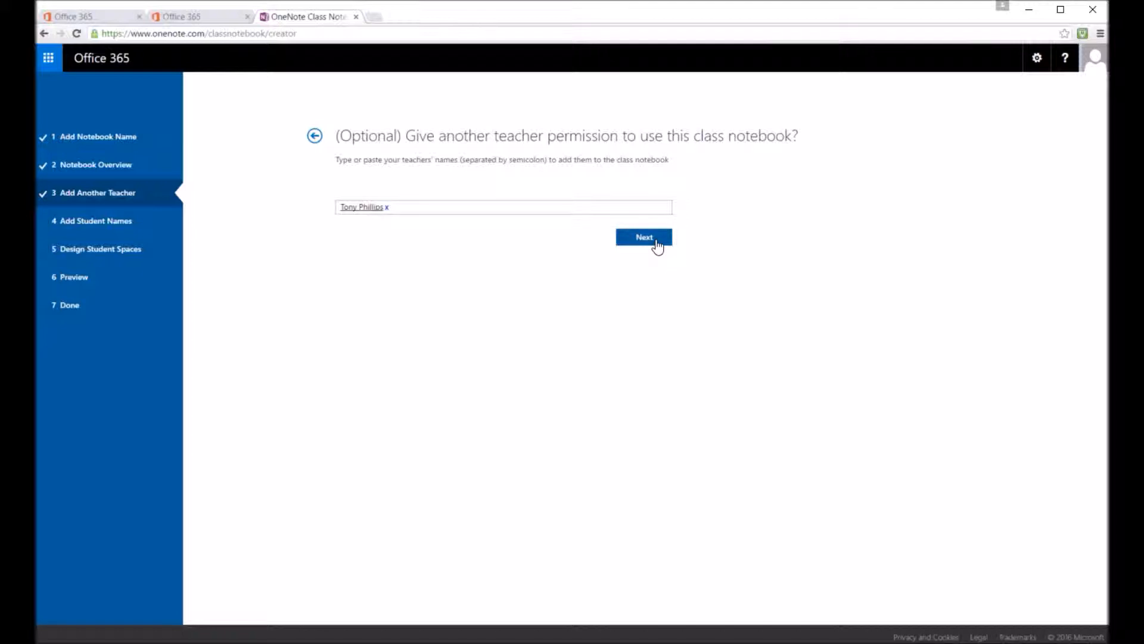
click(644, 238)
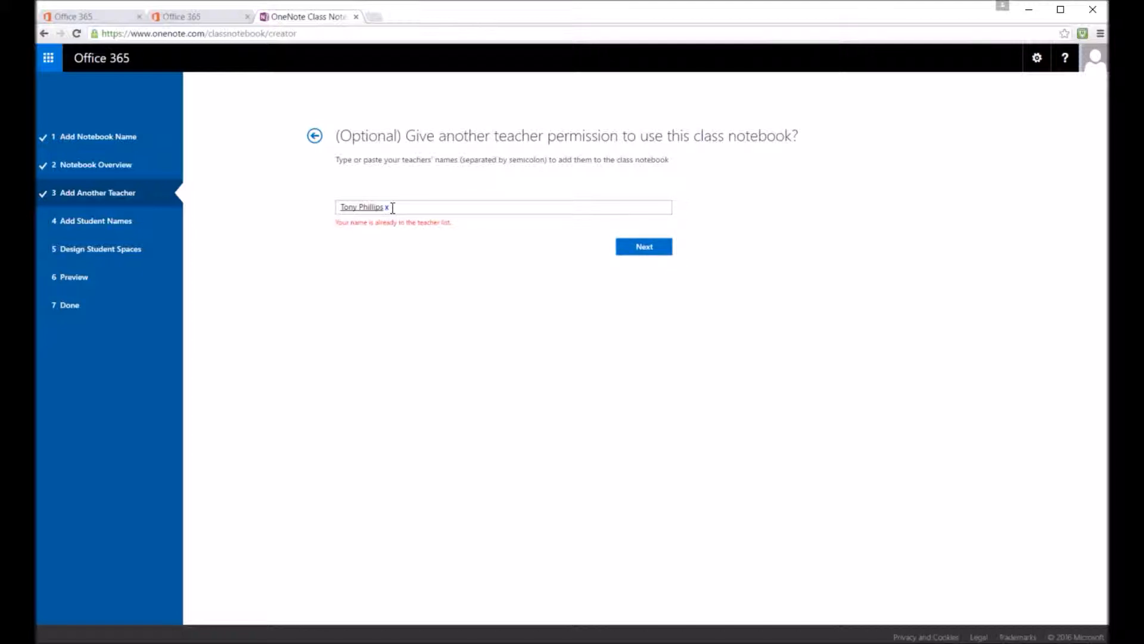
text(;)
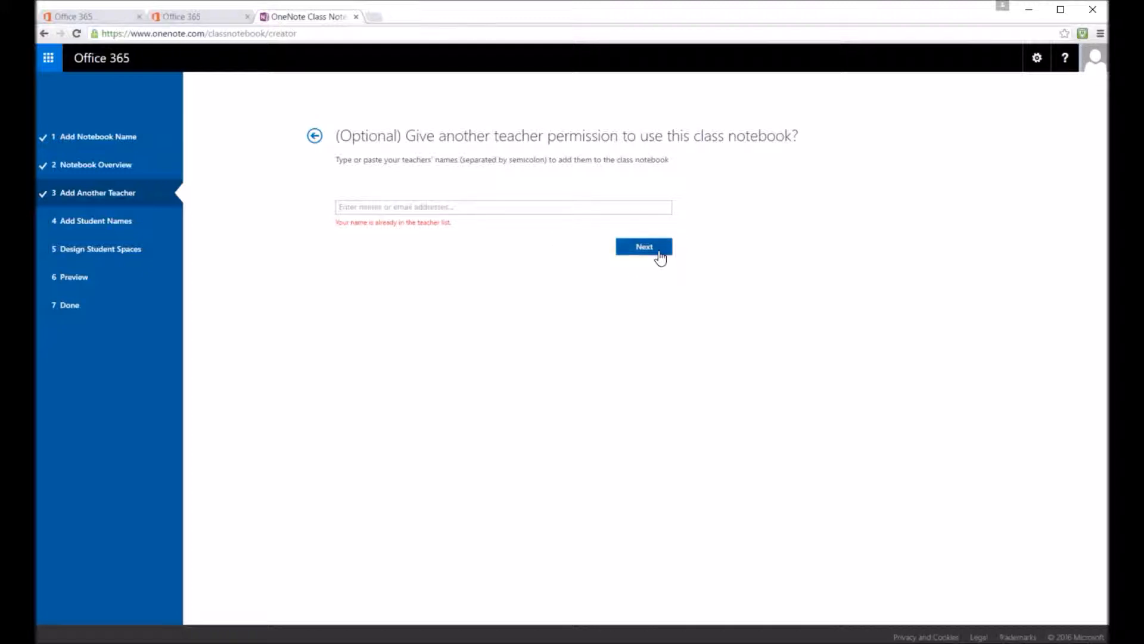
click(644, 247)
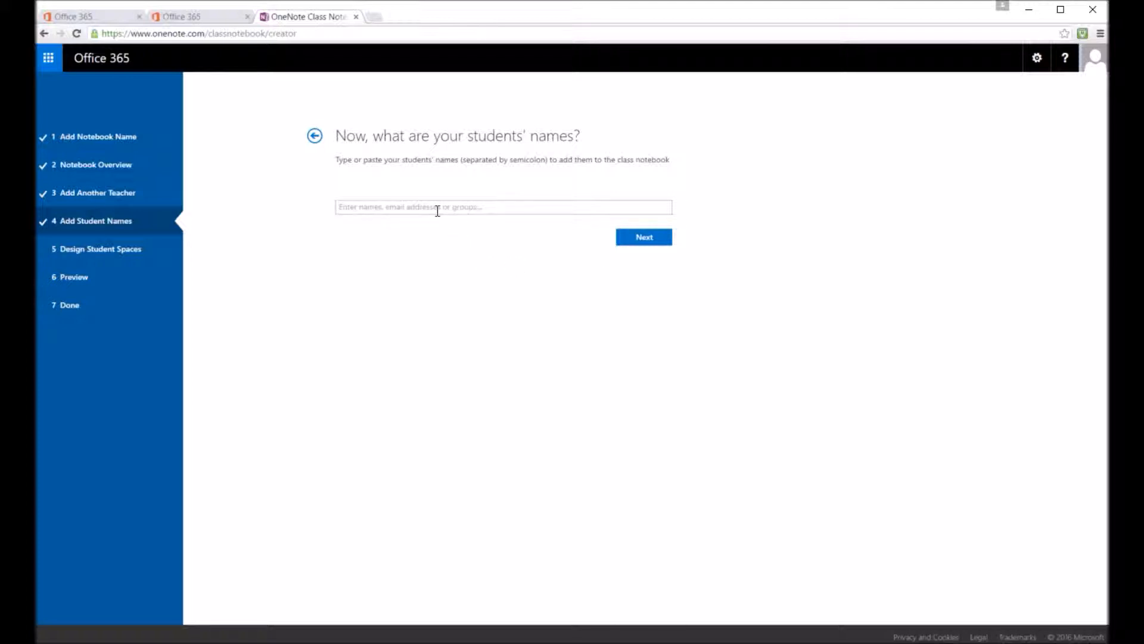
text(ben)
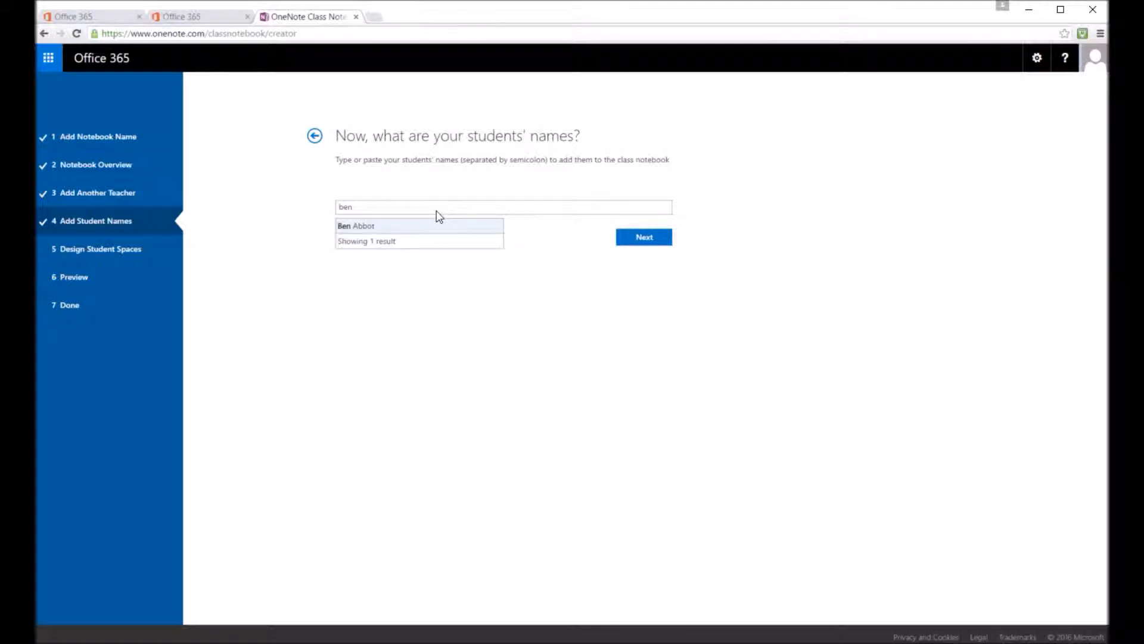
click(355, 225)
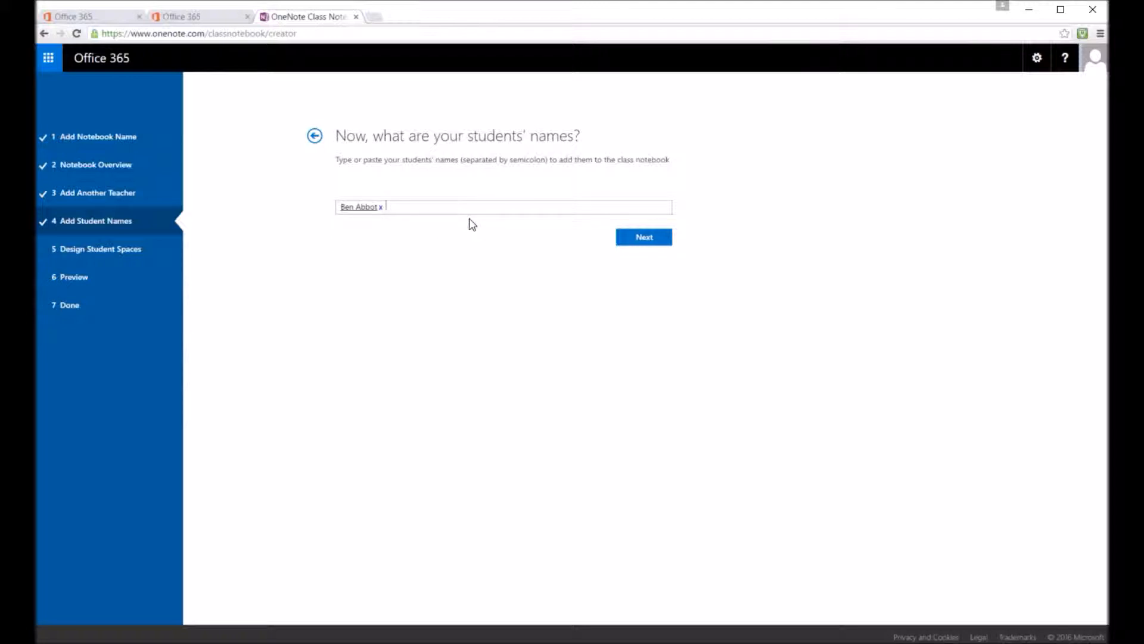
text(susan Abbot x)
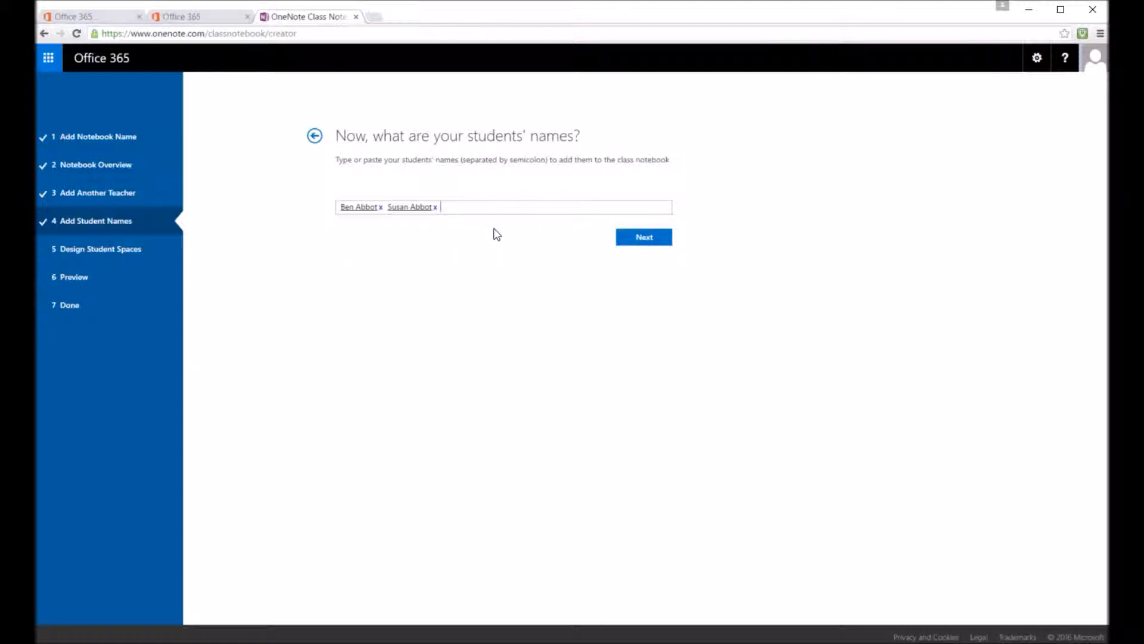
text(andrew Paragon)
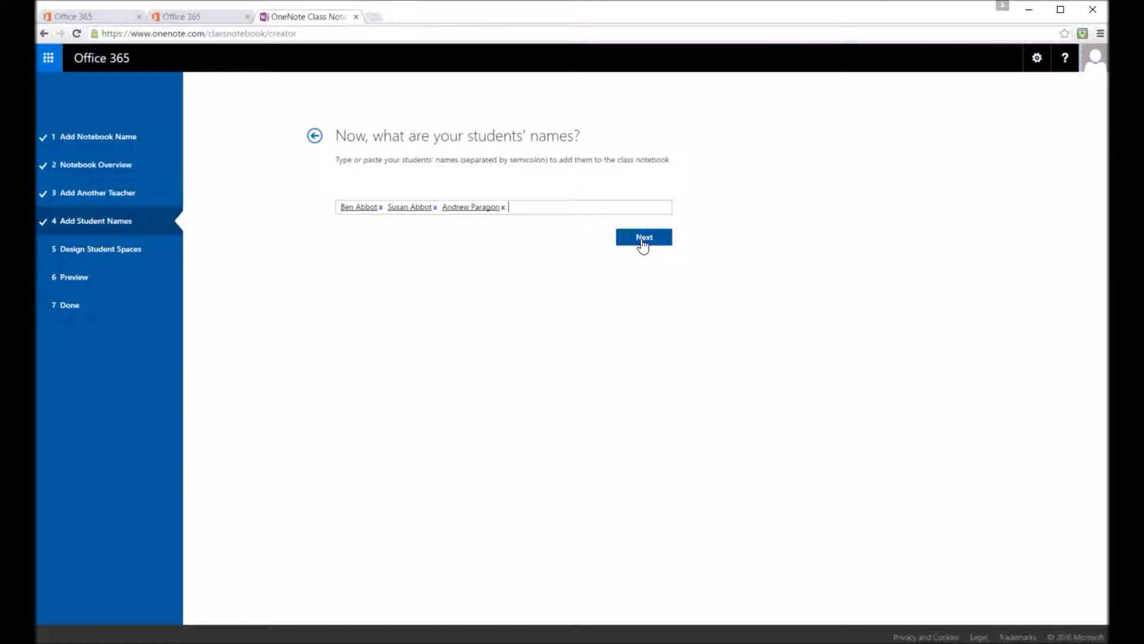
click(644, 236)
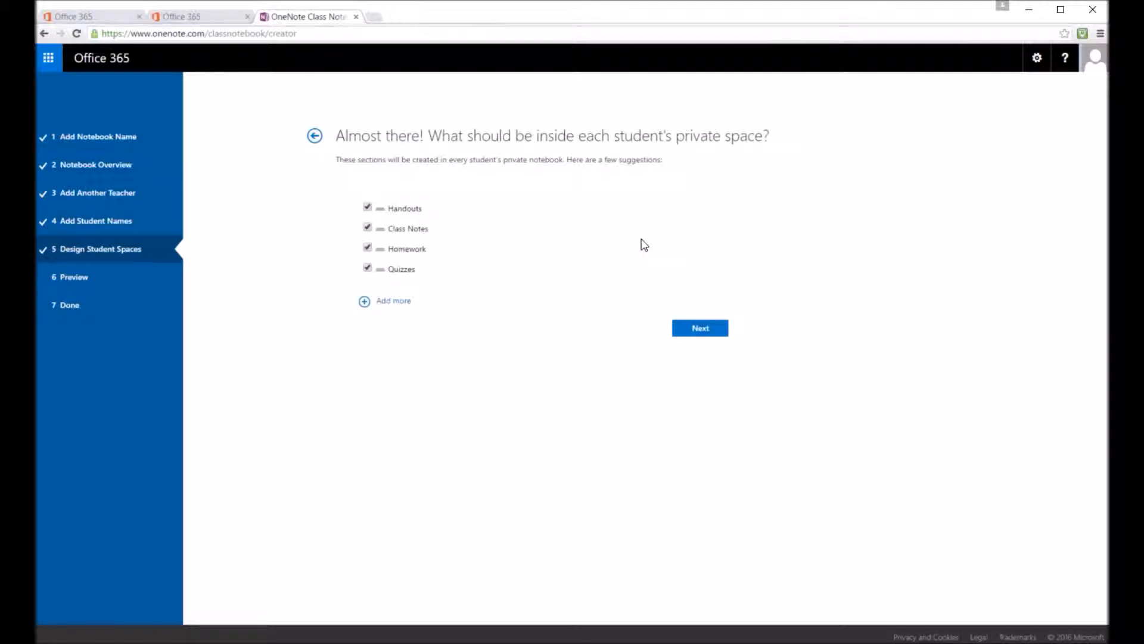
mouse_move(636, 244)
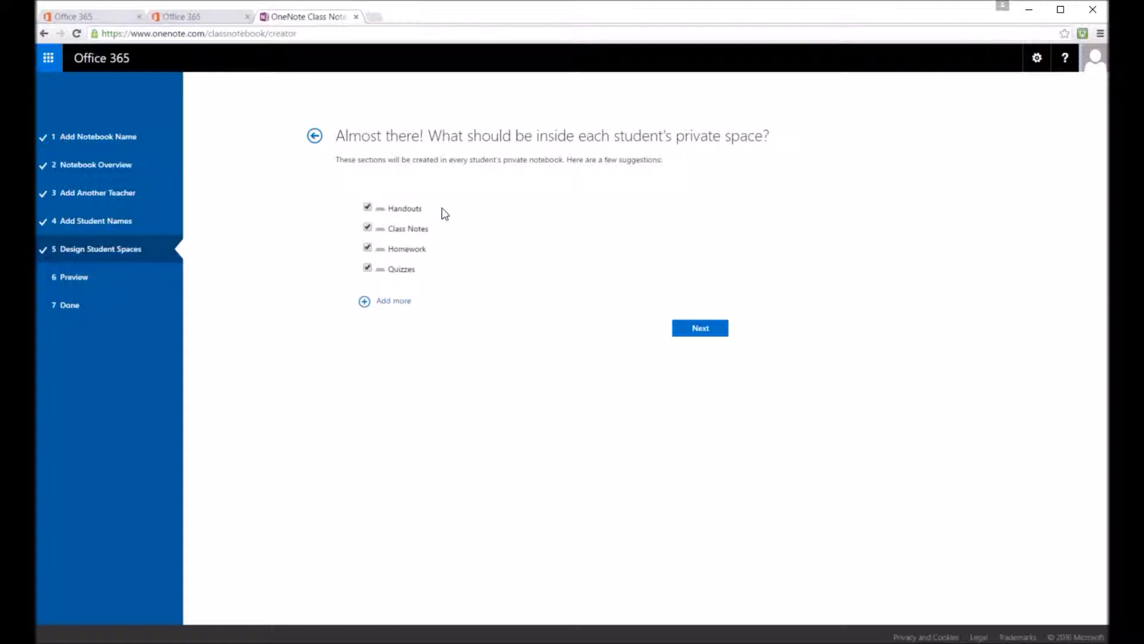
mouse_move(424, 282)
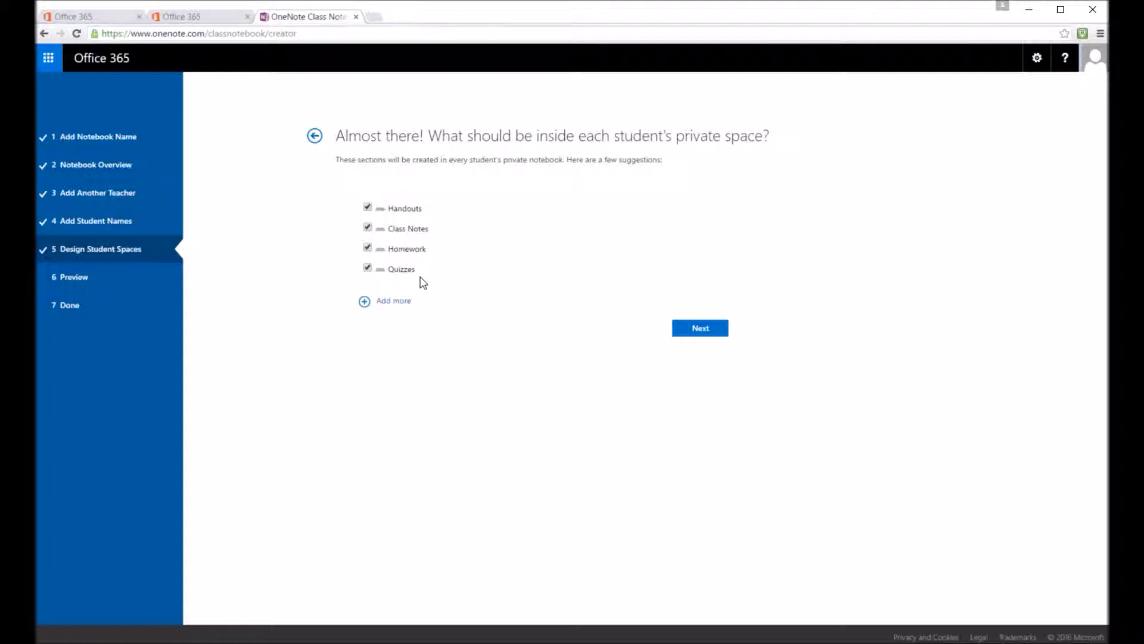
mouse_move(393, 300)
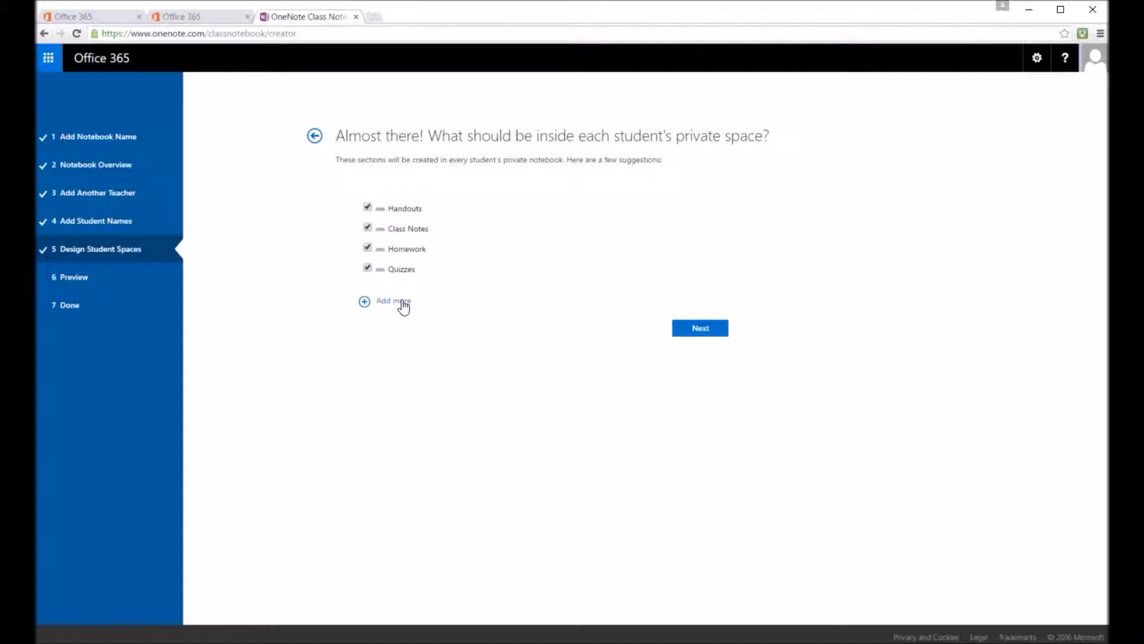
Step: Add an 'Assignment work' section to each student's space and continue to the preview
click(392, 301)
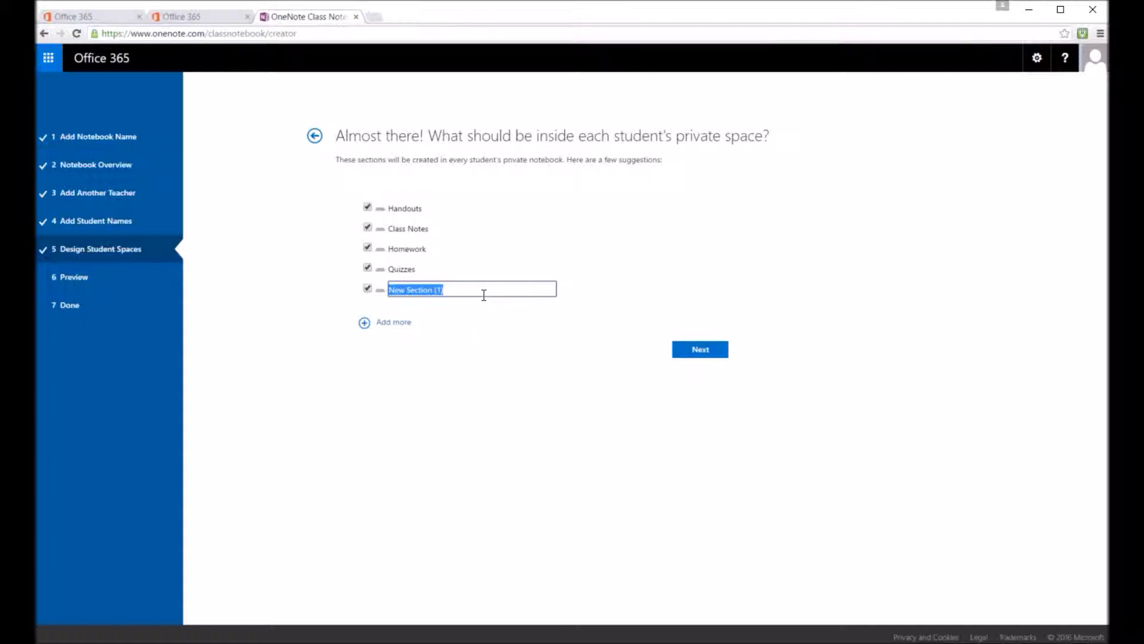
text(Assignment work)
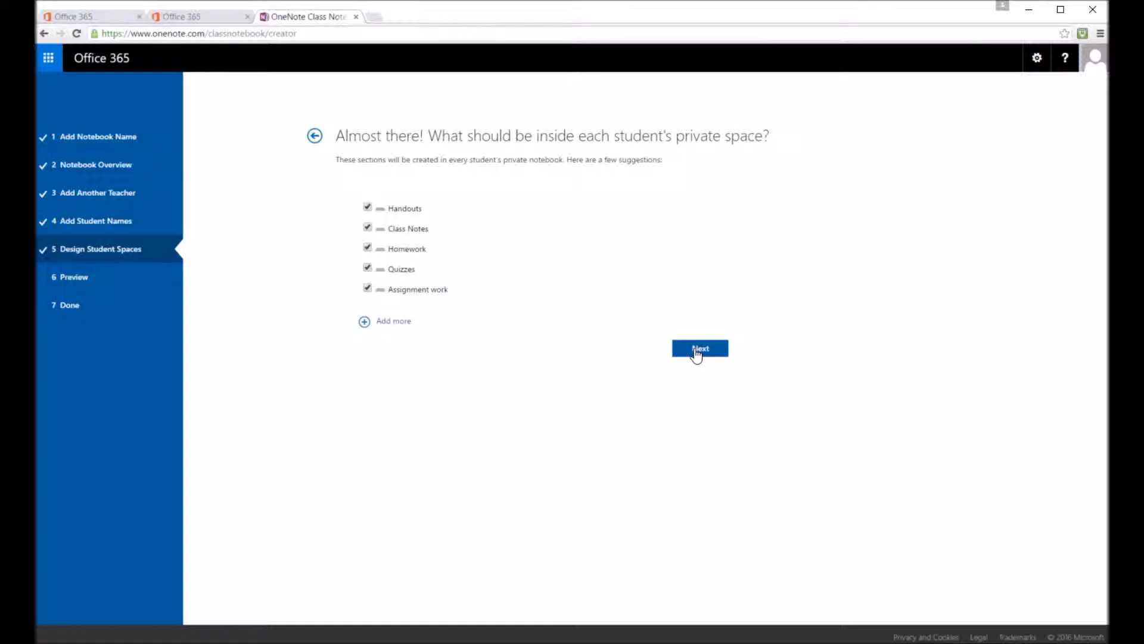
click(700, 348)
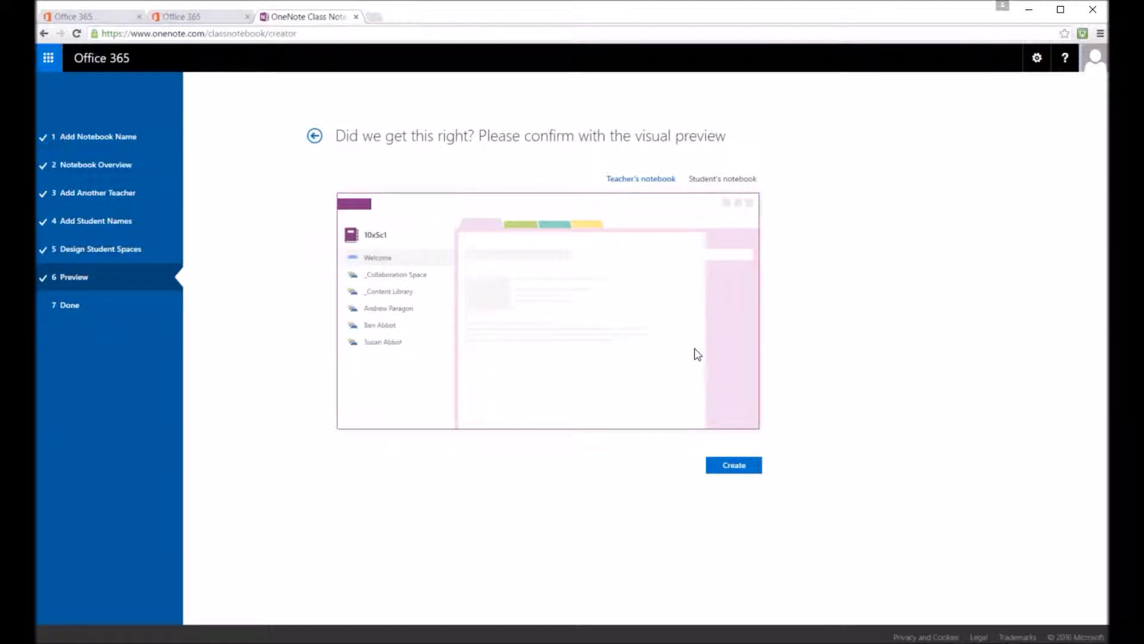
Step: Compare the teacher and student notebook previews, then create the notebook
click(722, 179)
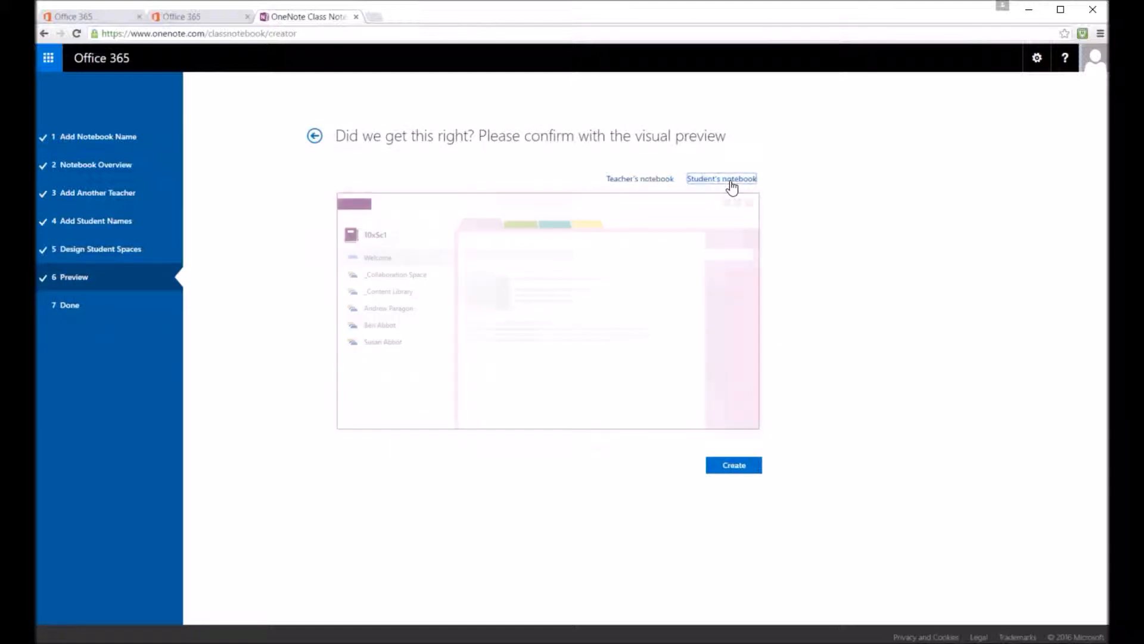
click(721, 179)
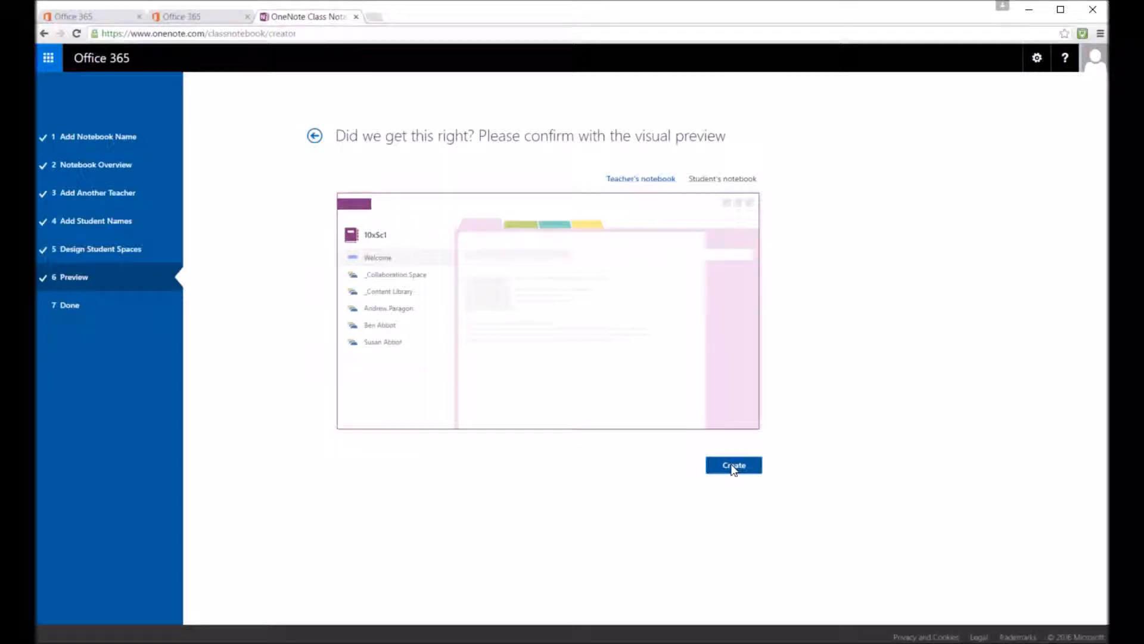
click(733, 465)
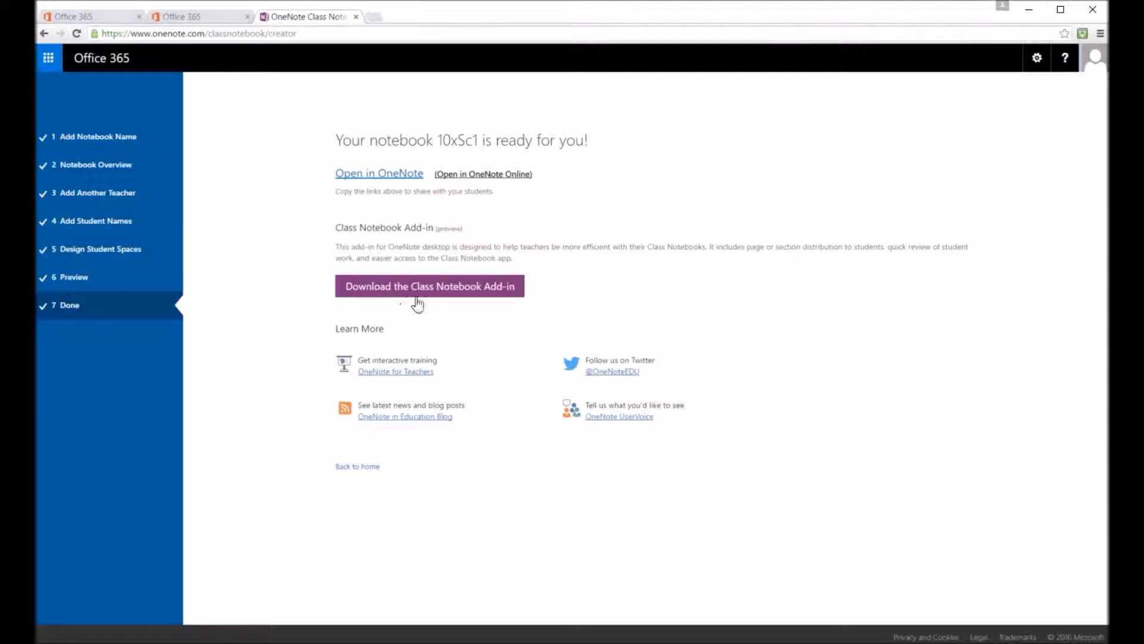
mouse_move(506, 350)
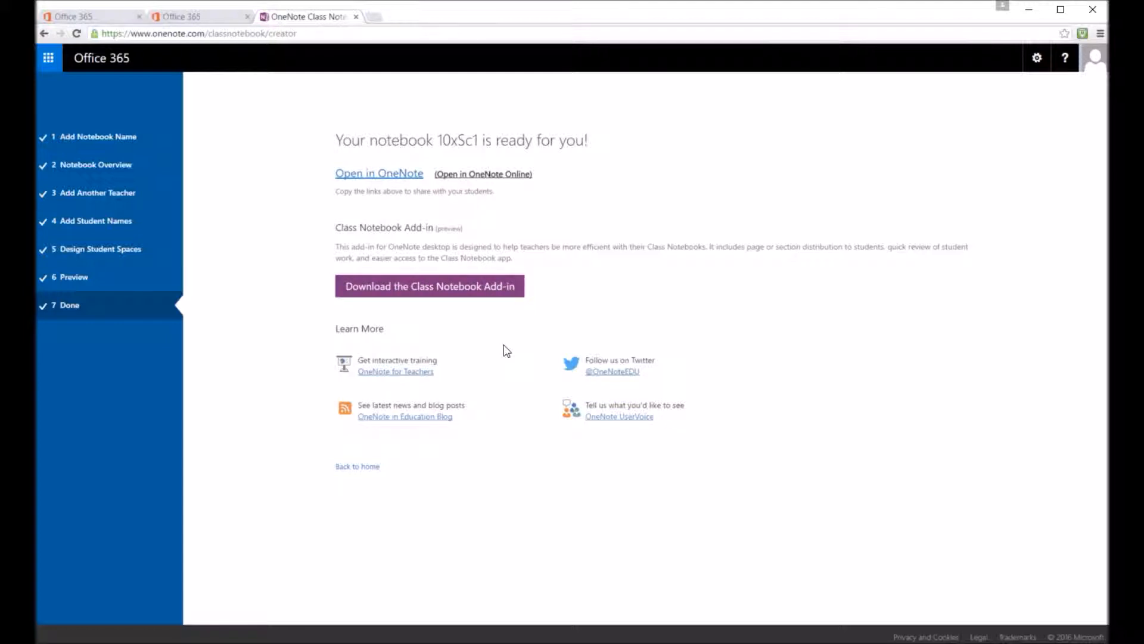
mouse_move(457, 179)
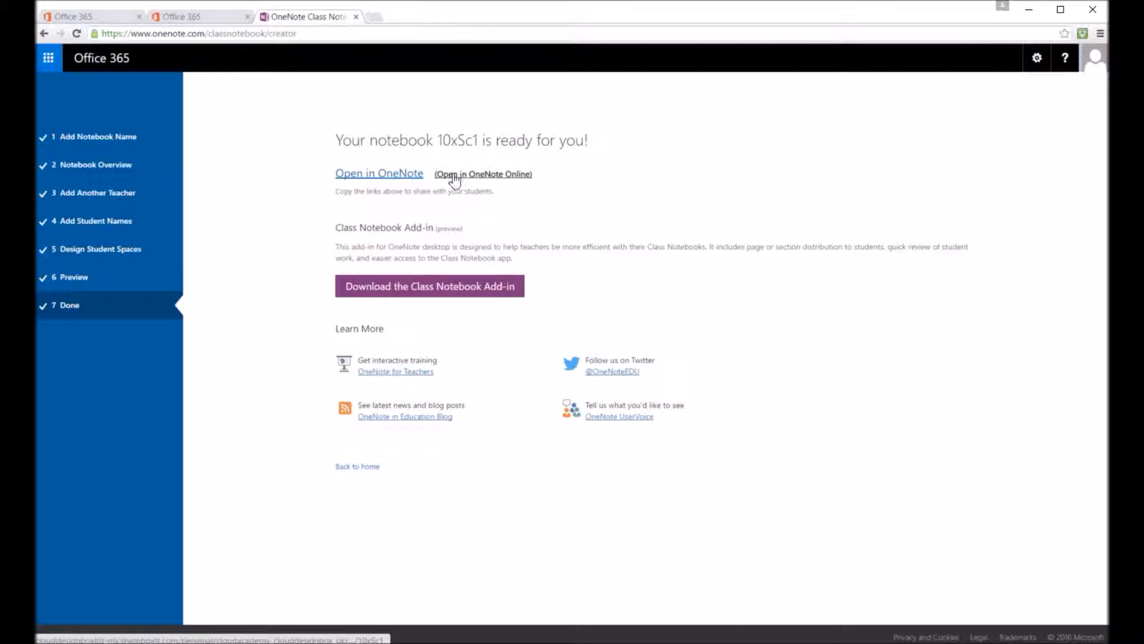
mouse_move(478, 207)
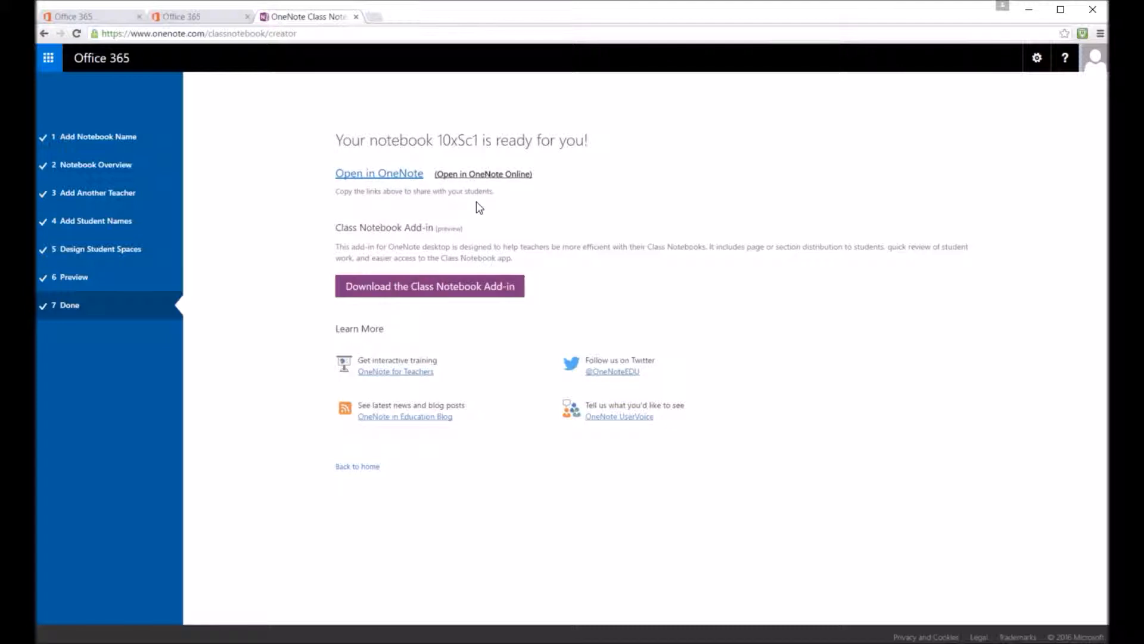
mouse_move(468, 204)
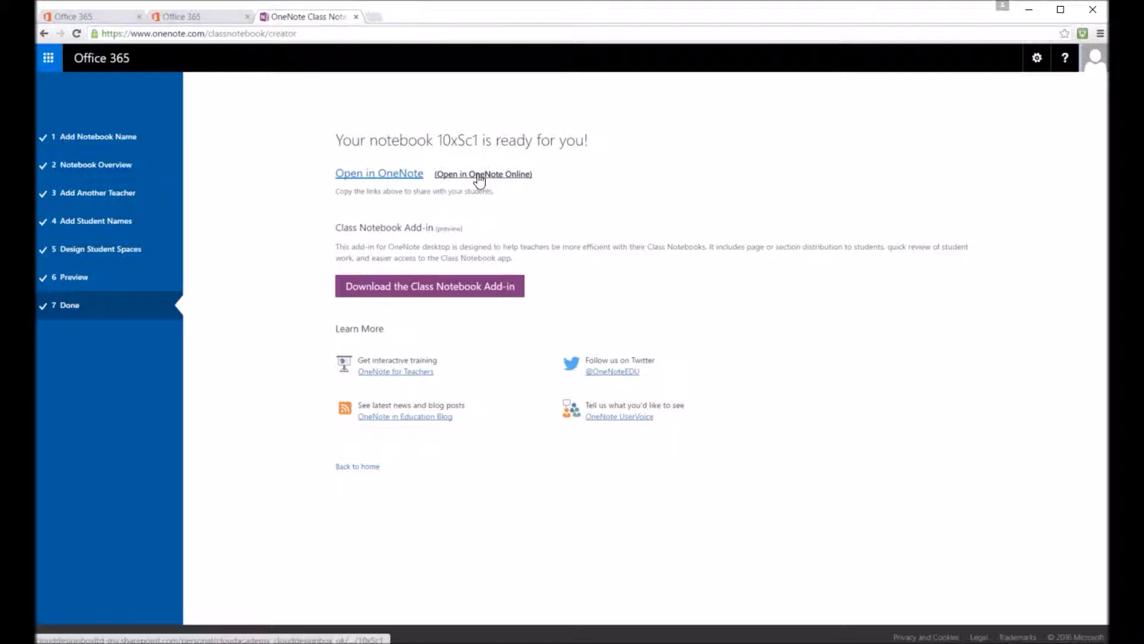
Step: Open the 10xSc1 notebook in OneNote Online in a new browser tab
right_click(482, 174)
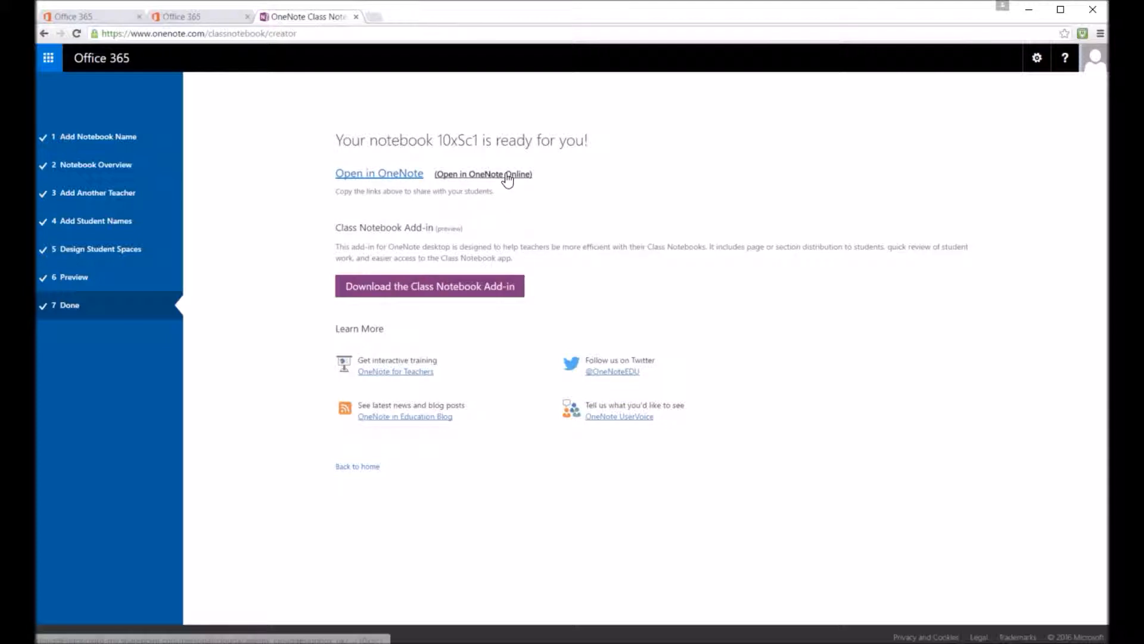
click(483, 174)
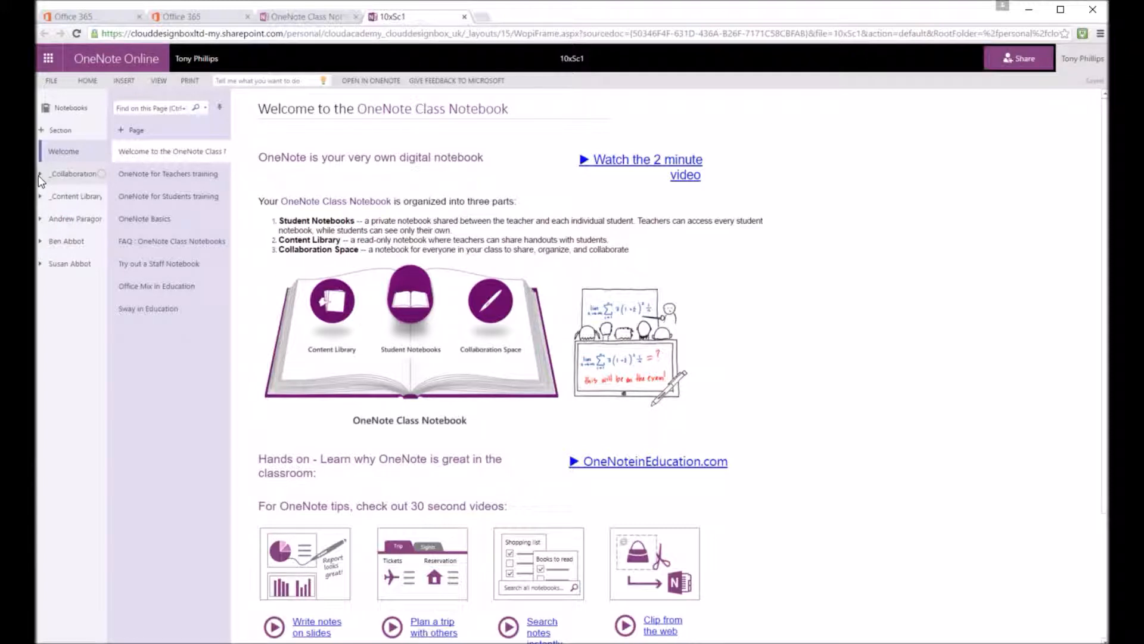
click(75, 173)
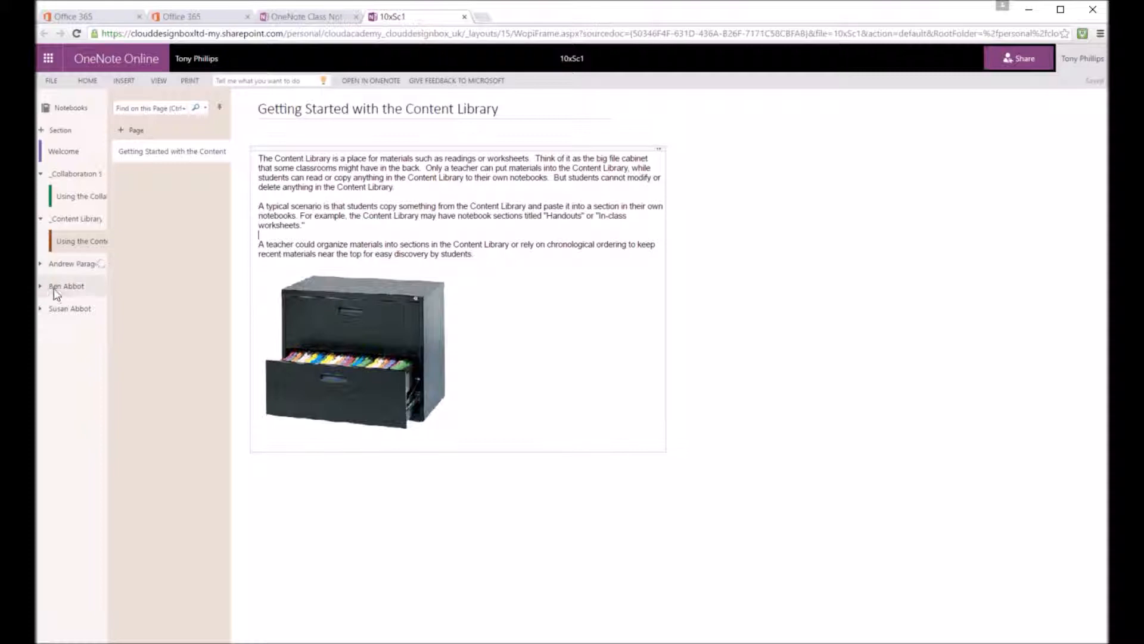
click(75, 263)
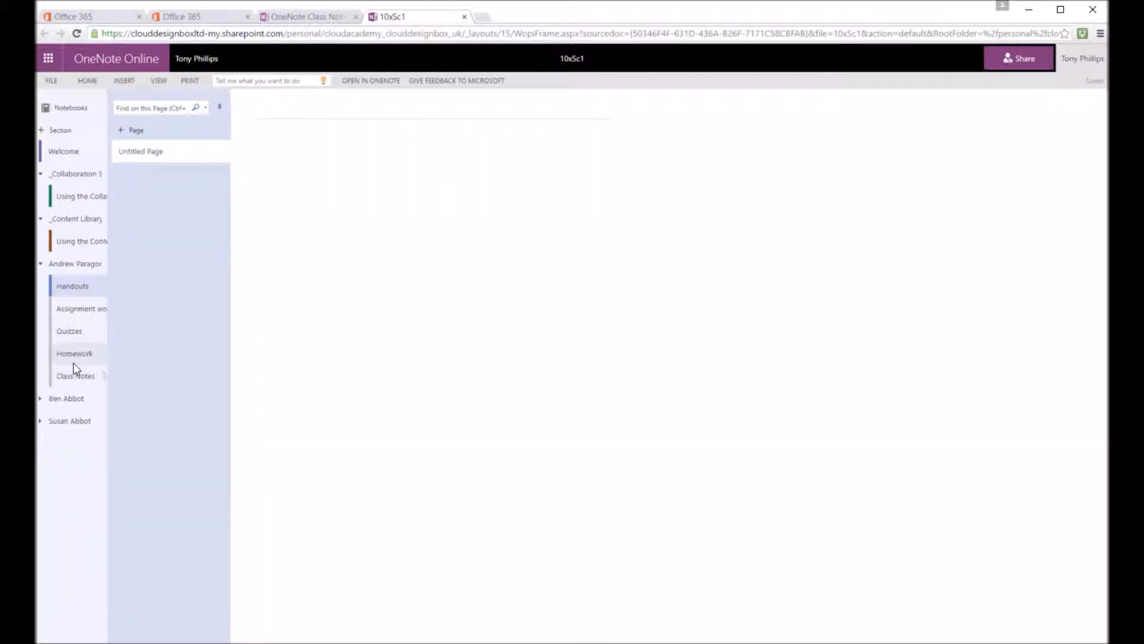
click(75, 376)
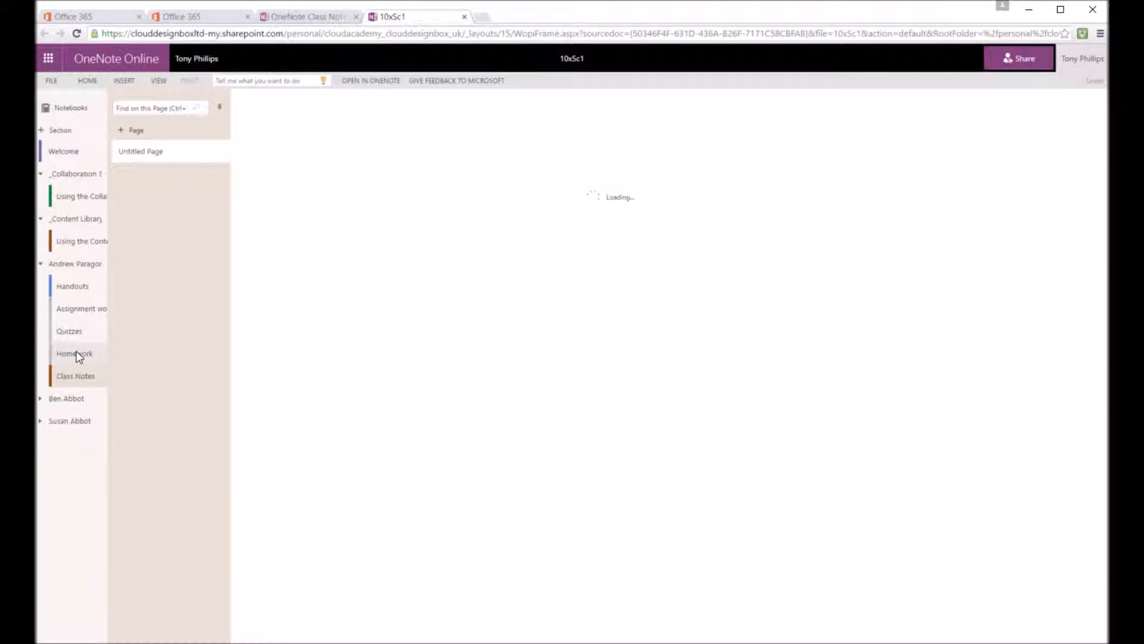
click(74, 352)
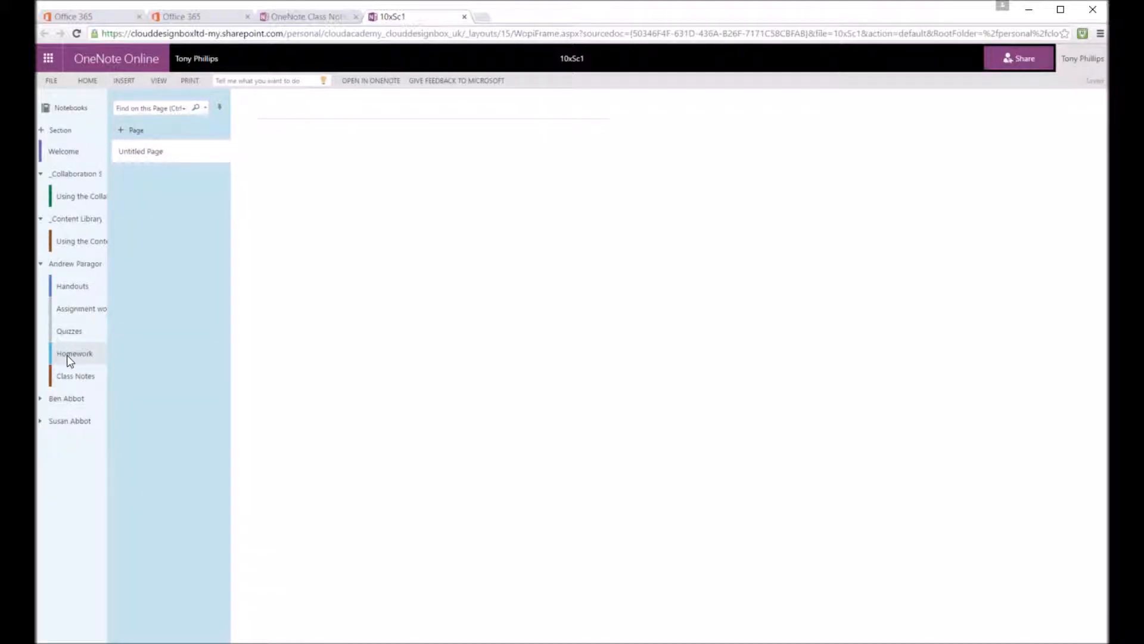
click(74, 353)
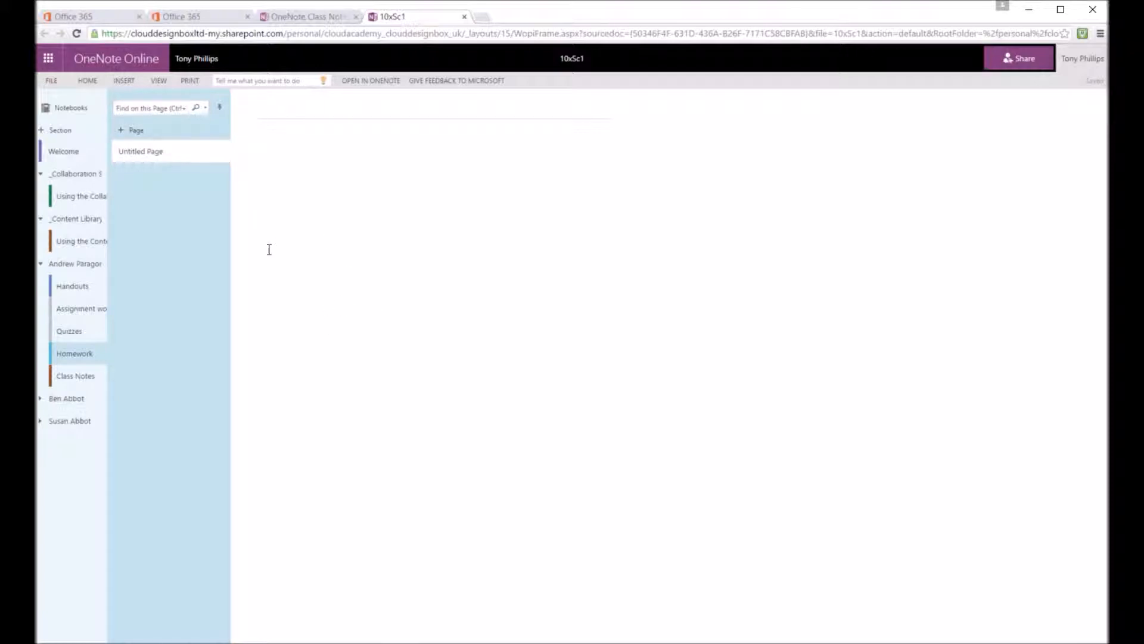